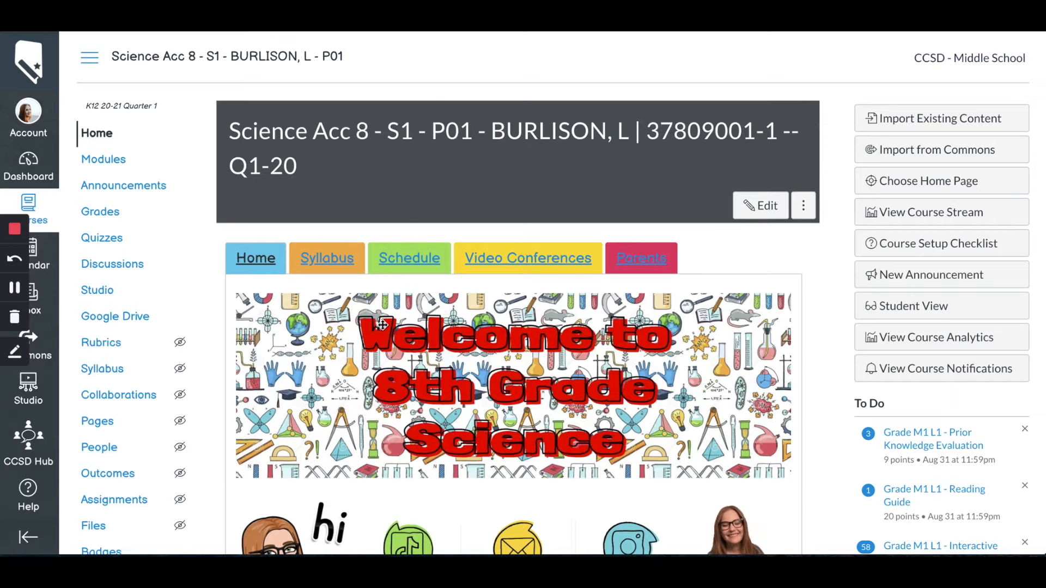
{"action": "mouse_move", "coordinate": [261, 230]}
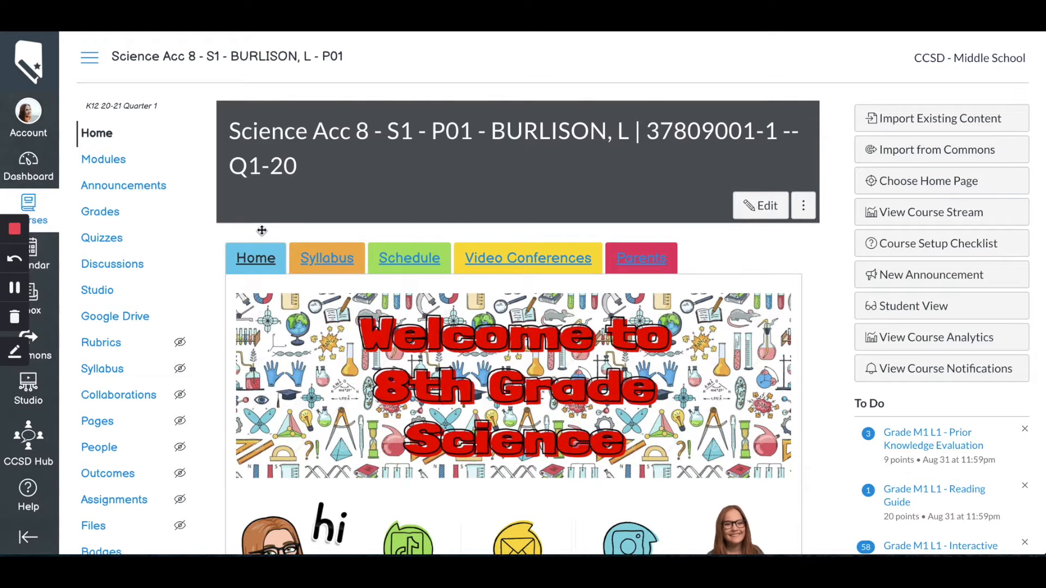
{"action": "mouse_move", "coordinate": [103, 159]}
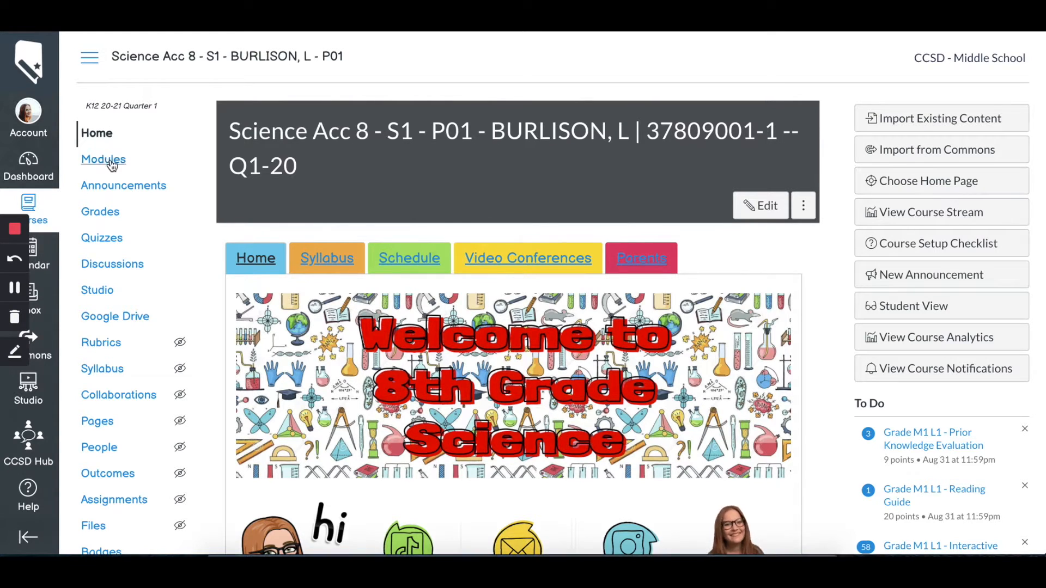
Step: Open M1 L1 - Interactive Notebook from Lesson 1 in the course Modules list
{"action": "left_click", "coordinate": [103, 159]}
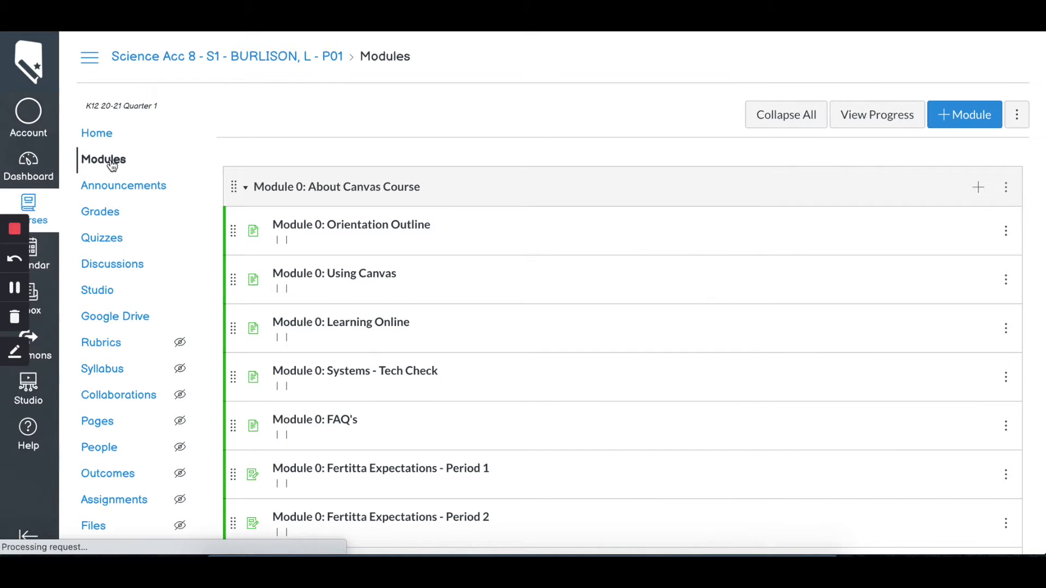
{"action": "scroll", "scroll_direction": "down", "scroll_amount": 3}
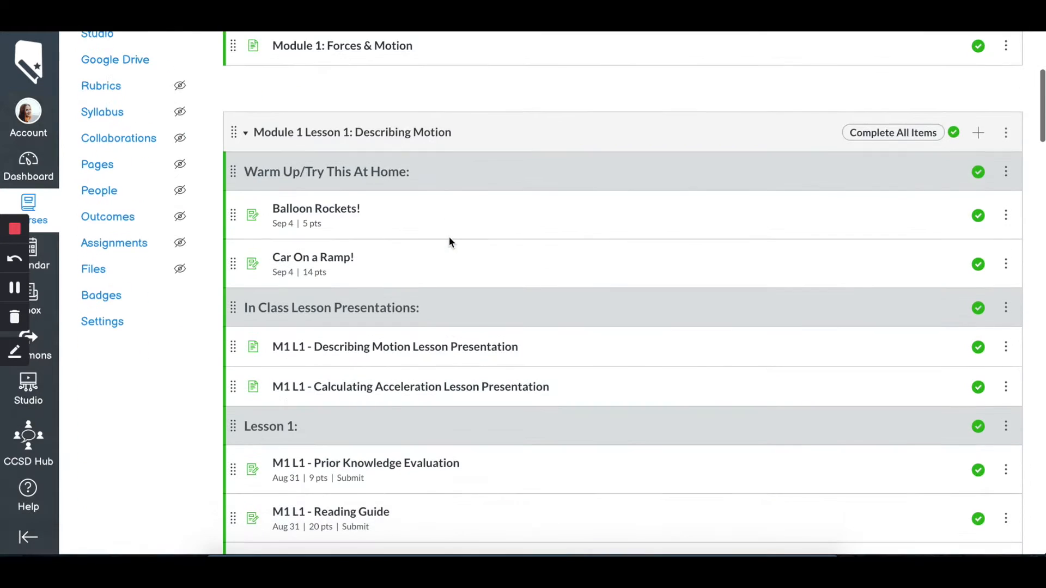
{"action": "scroll", "scroll_direction": "down", "scroll_amount": 3}
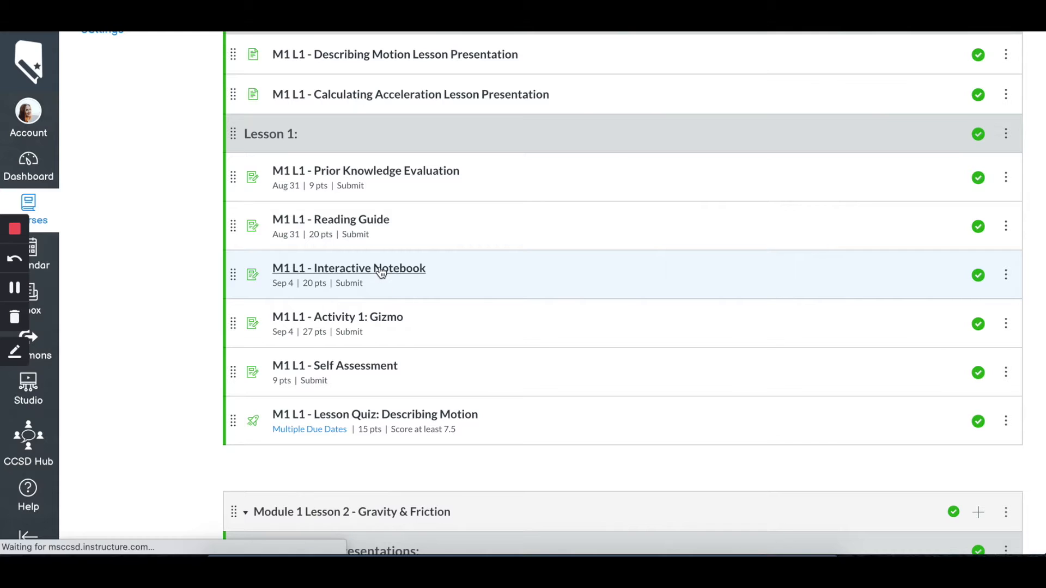
{"action": "left_click", "coordinate": [348, 268]}
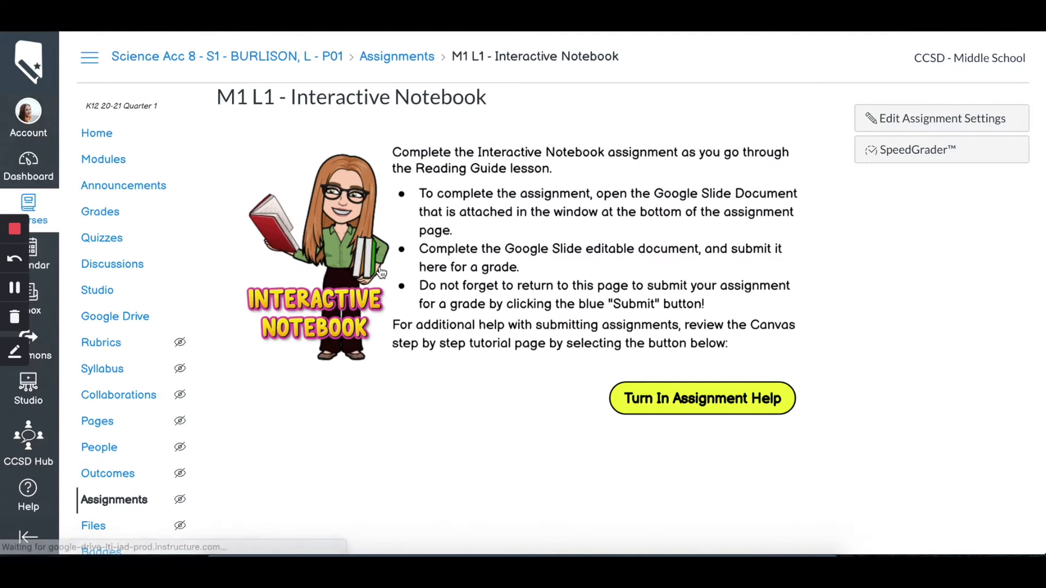
{"action": "left_click", "coordinate": [913, 149]}
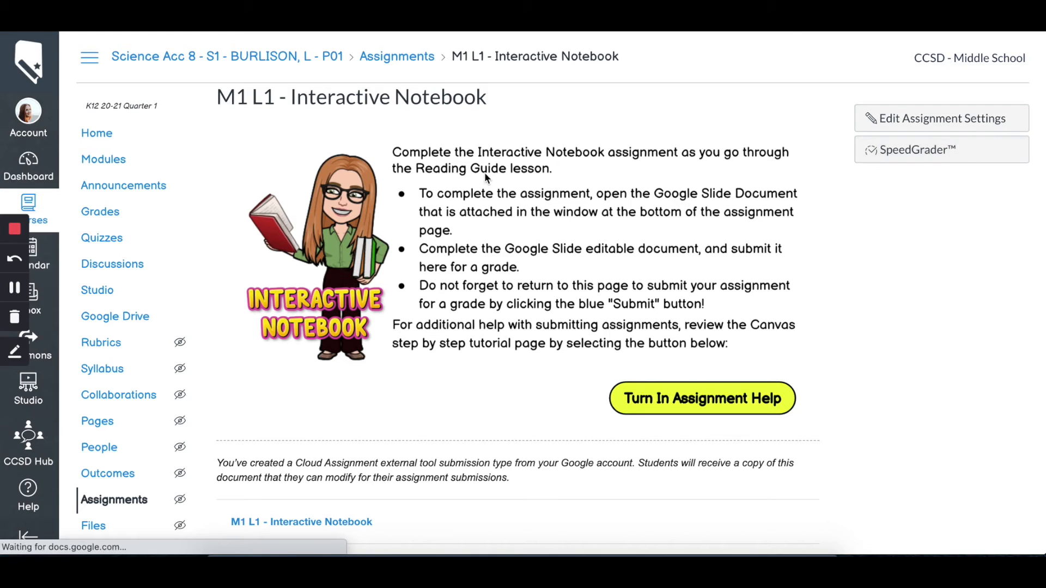
{"action": "mouse_move", "coordinate": [101, 211]}
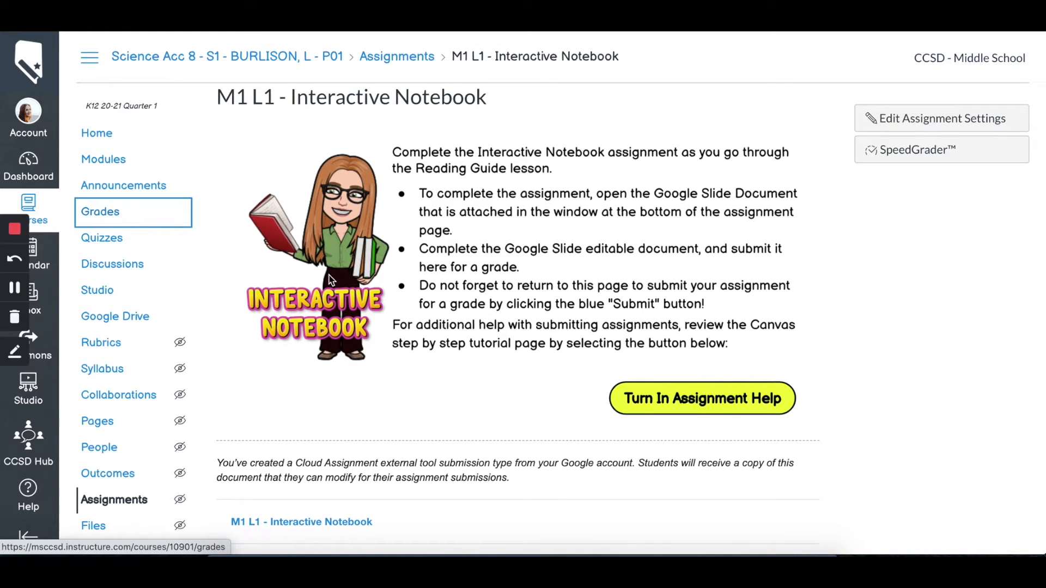
Step: Launch SpeedGrader from the Interactive Notebook column in the course Grades
{"action": "left_click", "coordinate": [99, 211]}
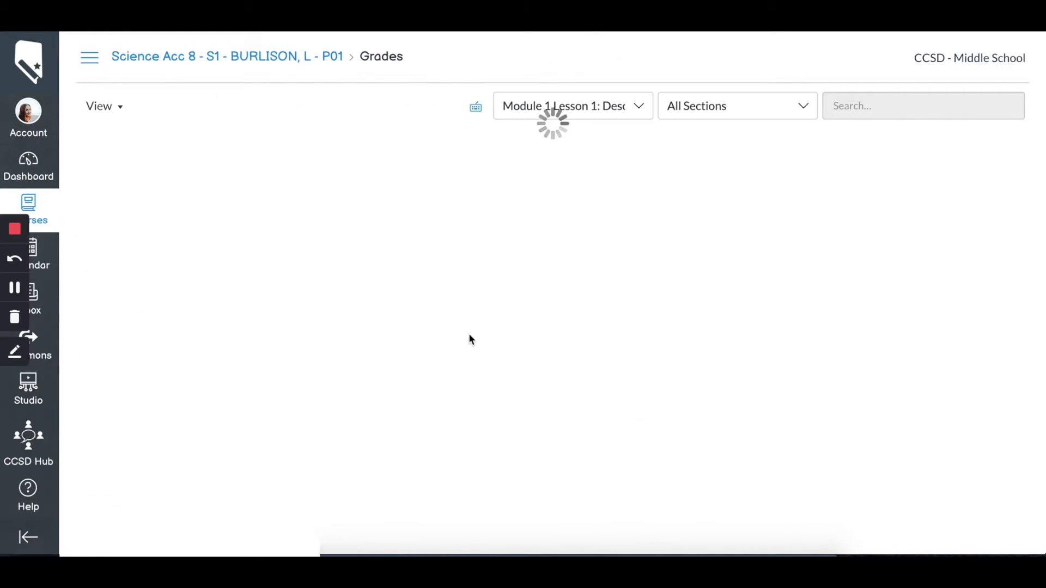
{"action": "mouse_move", "coordinate": [553, 354]}
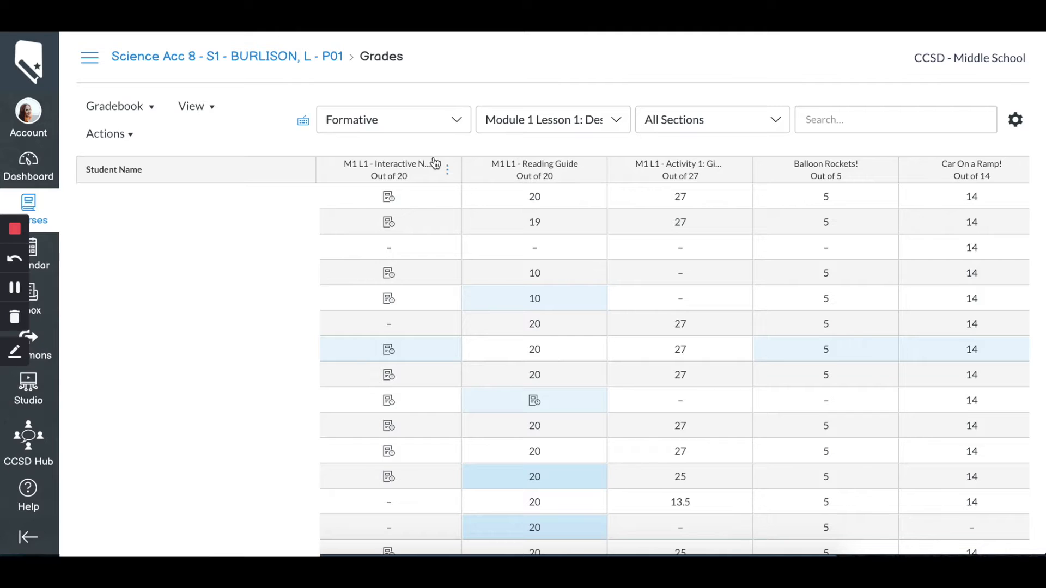
{"action": "mouse_move", "coordinate": [403, 195]}
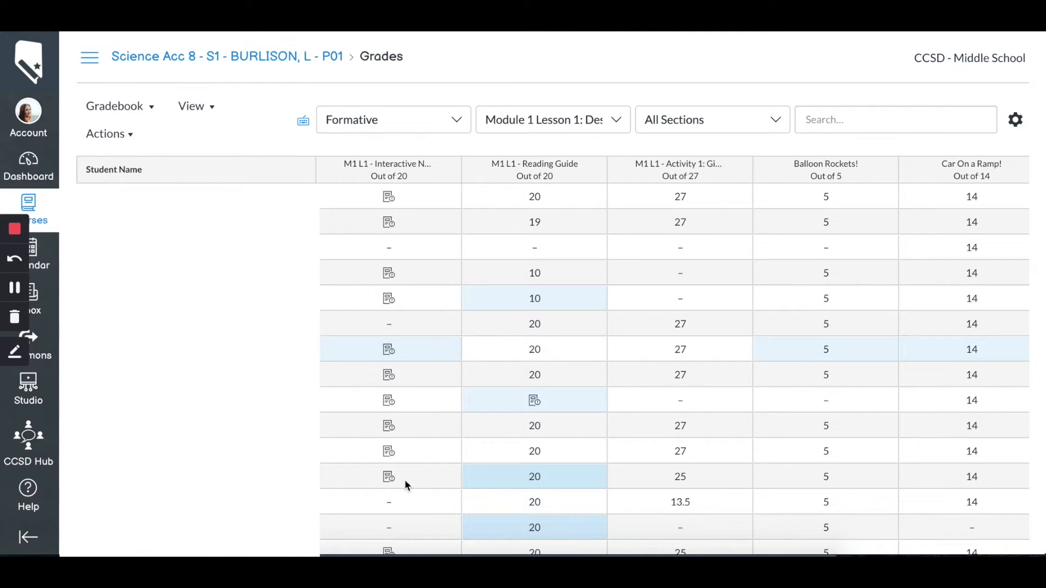
{"action": "mouse_move", "coordinate": [408, 196]}
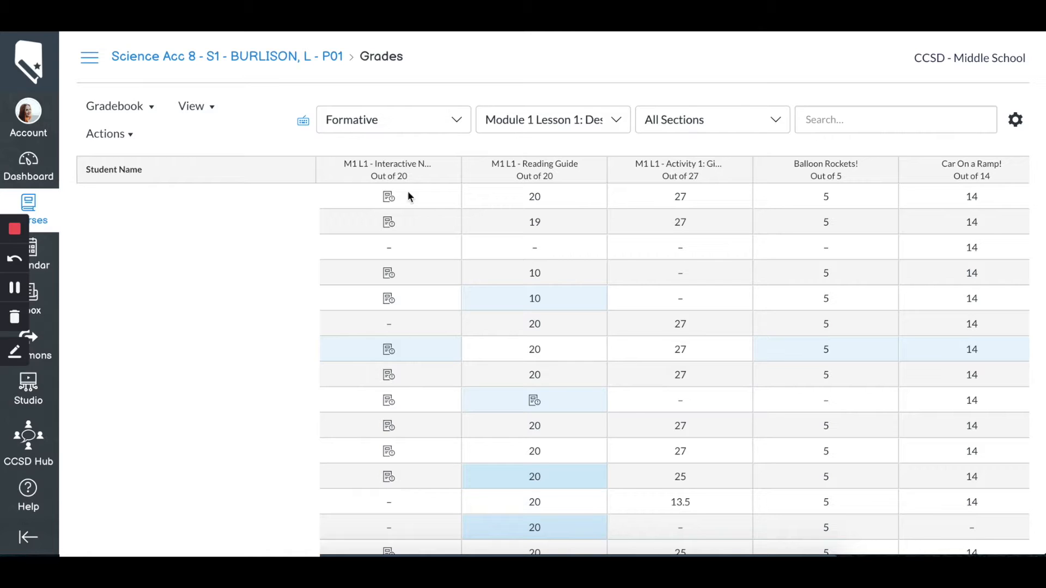
{"action": "left_click", "coordinate": [448, 170]}
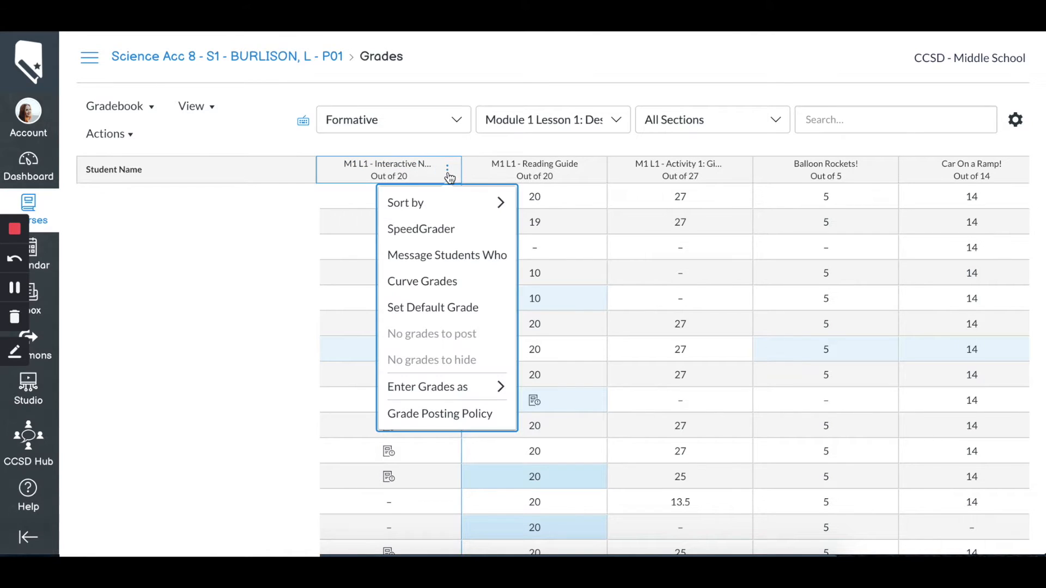
{"action": "left_click", "coordinate": [421, 229]}
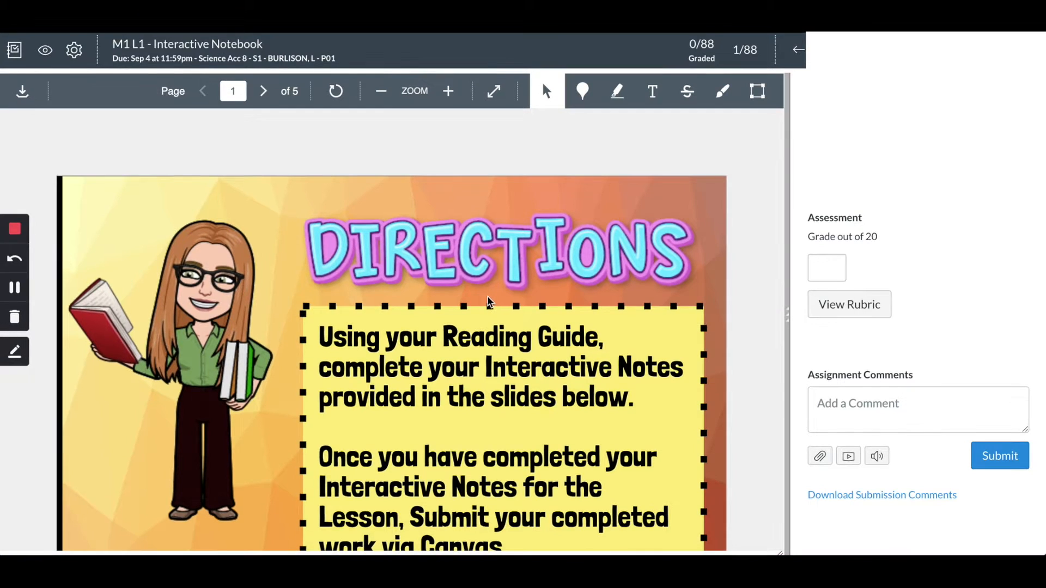
{"action": "mouse_move", "coordinate": [307, 199]}
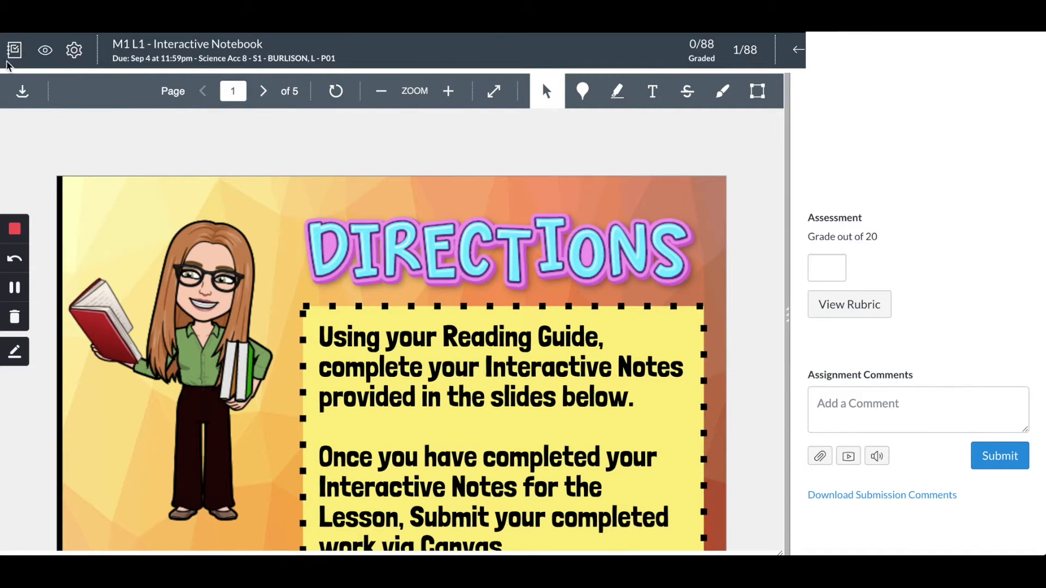
{"action": "mouse_move", "coordinate": [118, 141]}
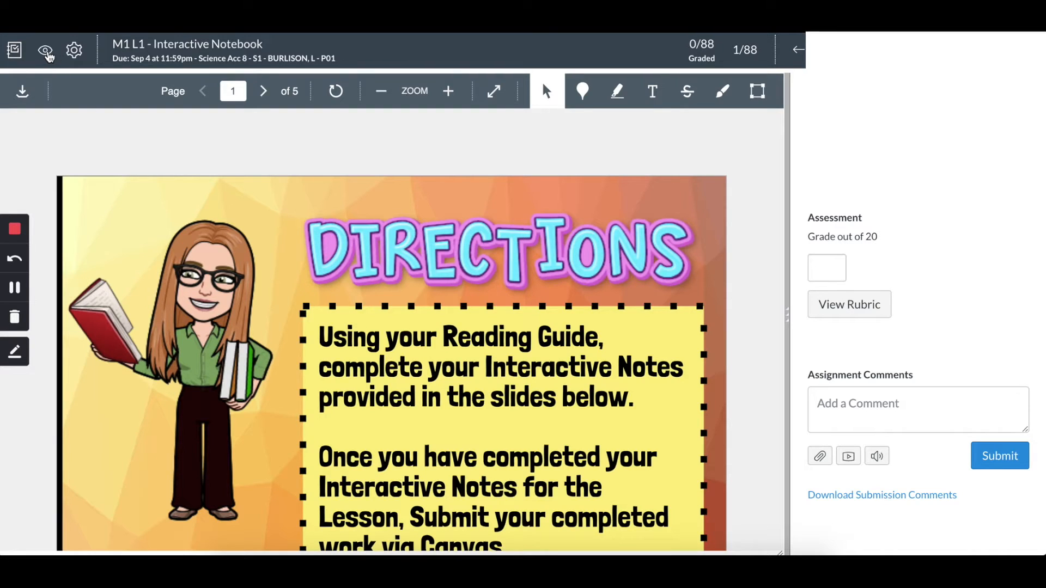
{"action": "mouse_move", "coordinate": [45, 50]}
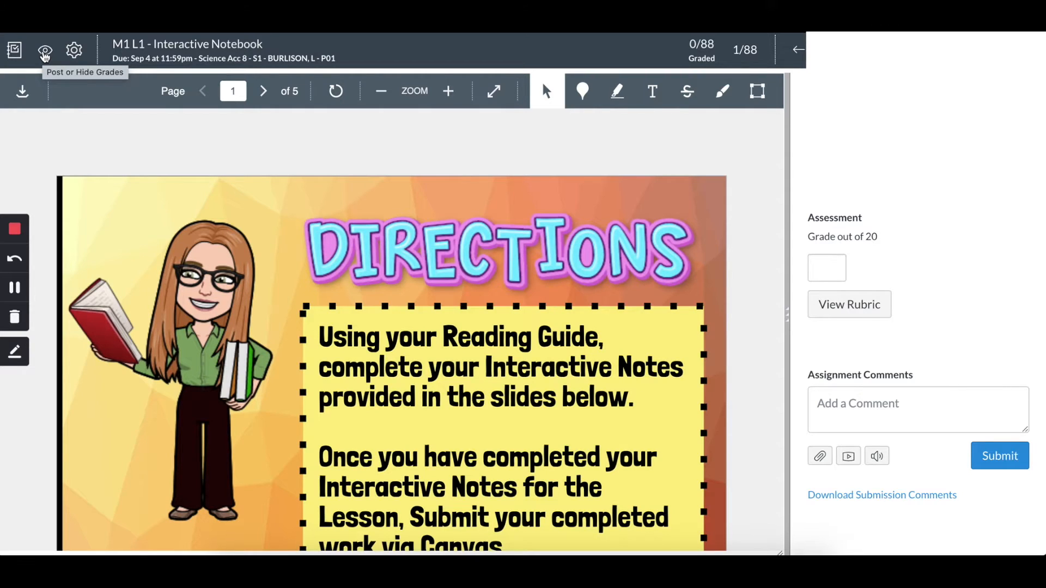
{"action": "mouse_move", "coordinate": [74, 50]}
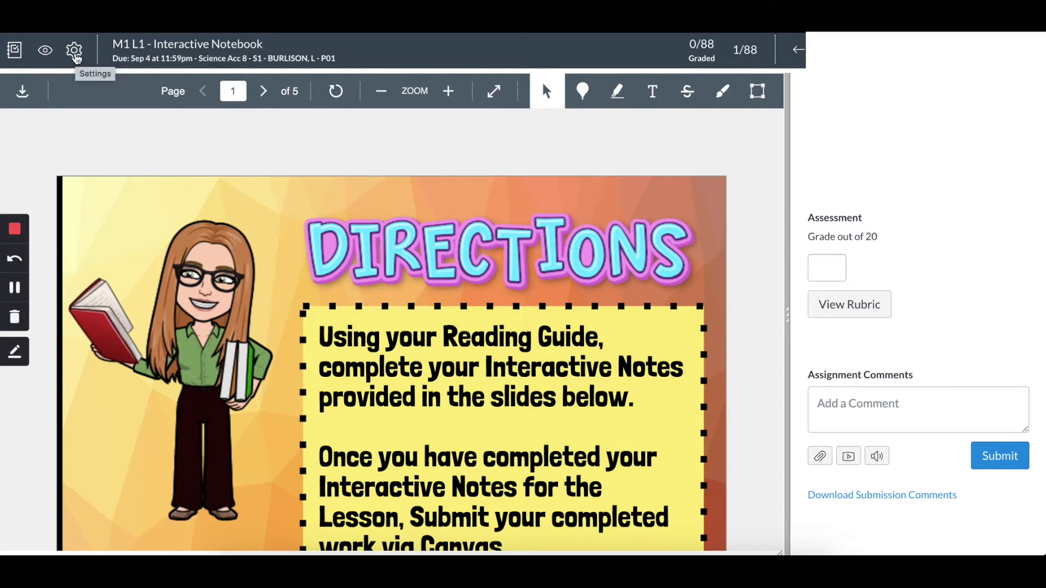
{"action": "mouse_move", "coordinate": [132, 169]}
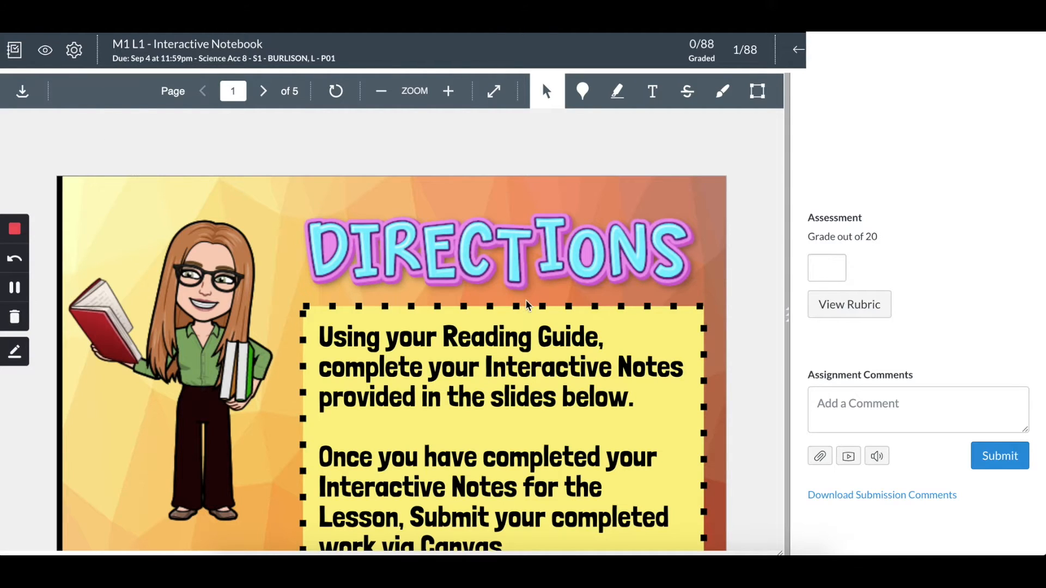
{"action": "mouse_move", "coordinate": [729, 263]}
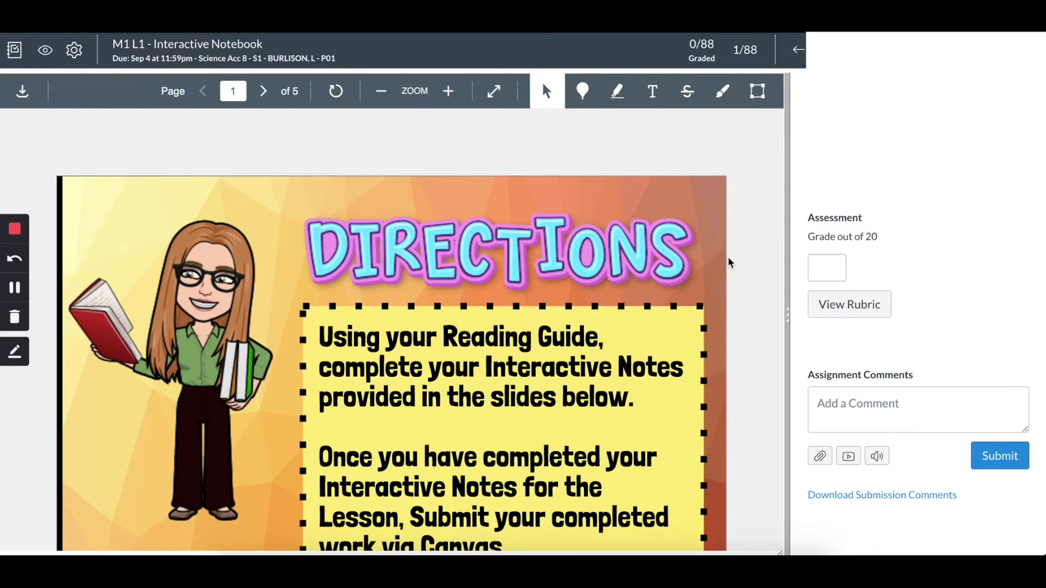
{"action": "mouse_move", "coordinate": [1008, 204]}
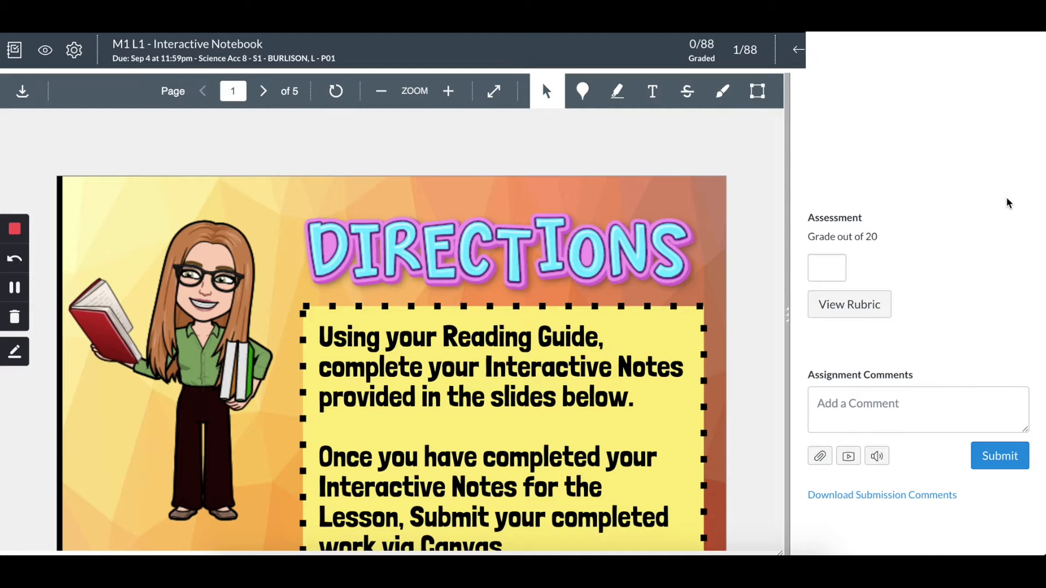
Step: Scroll the submission preview from page 2 through the page 5 acceleration word problems
{"action": "scroll", "scroll_direction": "down", "scroll_amount": 3}
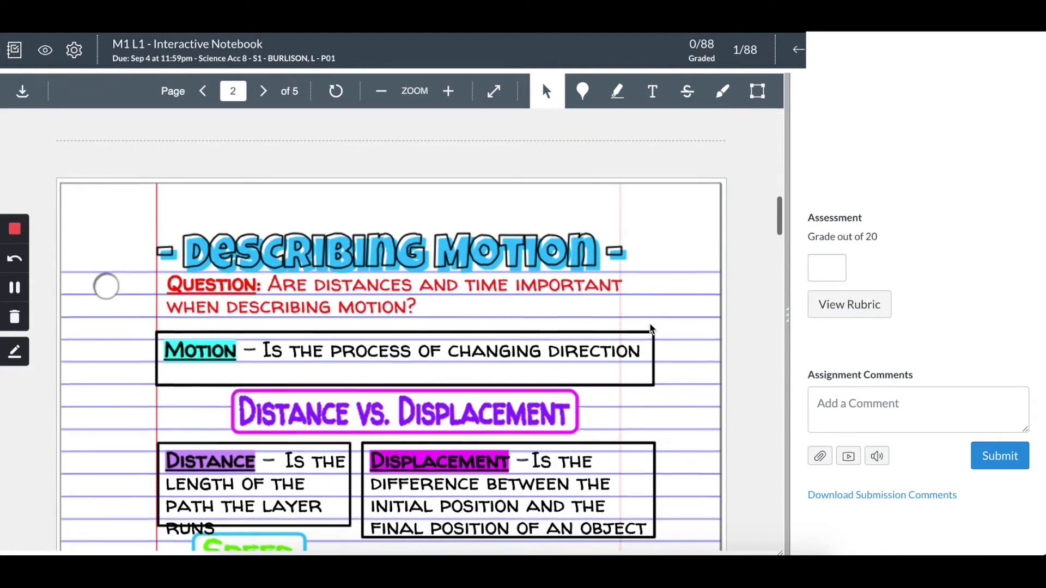
{"action": "scroll", "scroll_direction": "down", "scroll_amount": 3}
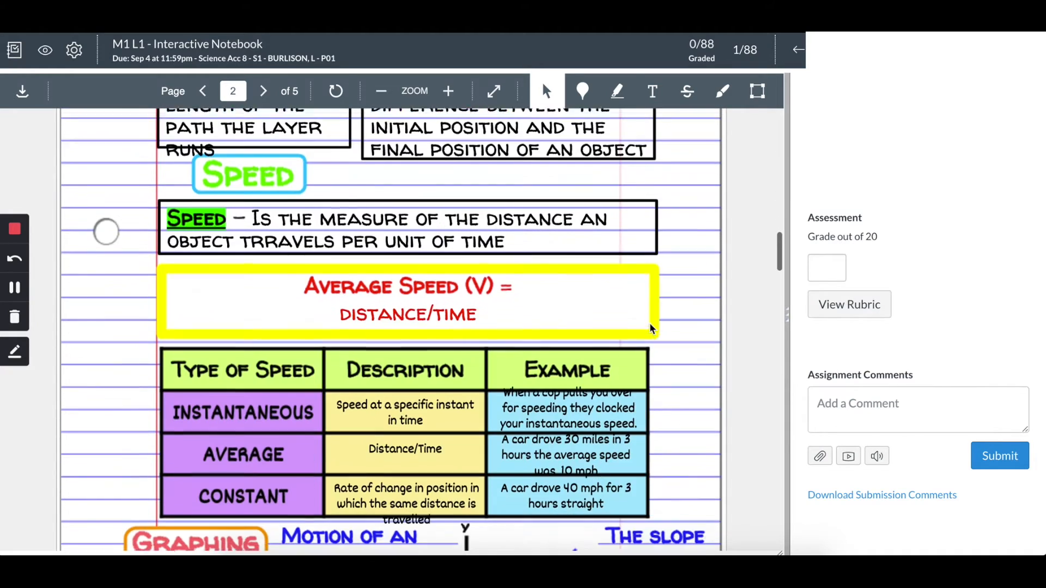
{"action": "scroll", "scroll_direction": "down", "scroll_amount": 3}
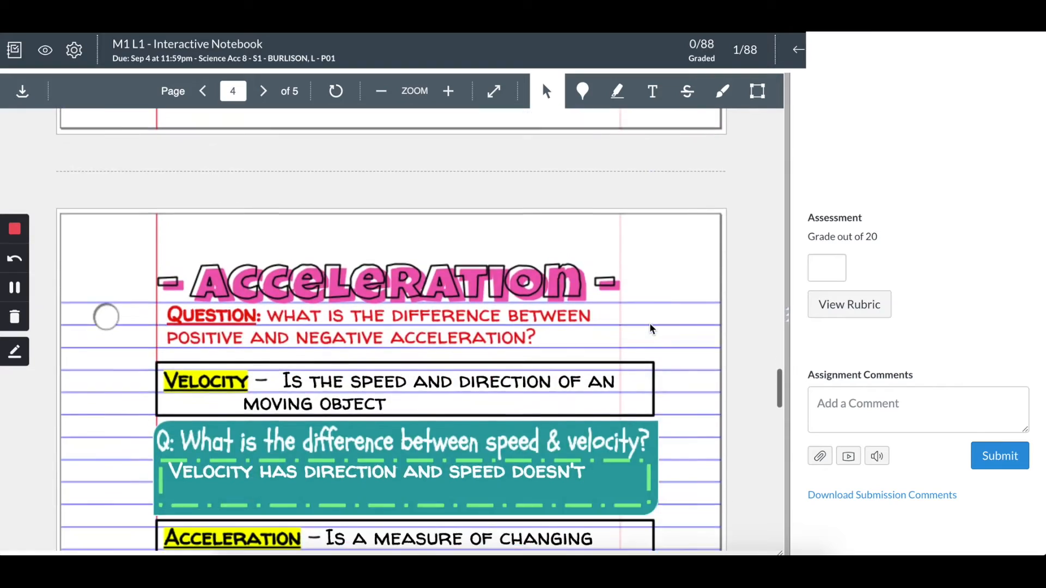
{"action": "left_click", "coordinate": [262, 91]}
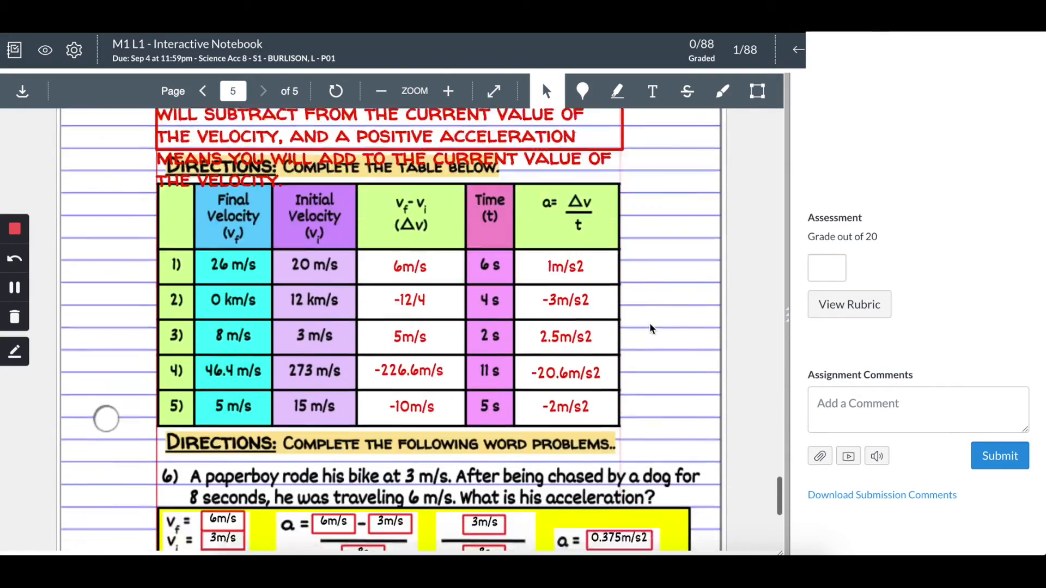
{"action": "scroll", "scroll_direction": "down", "scroll_amount": 3}
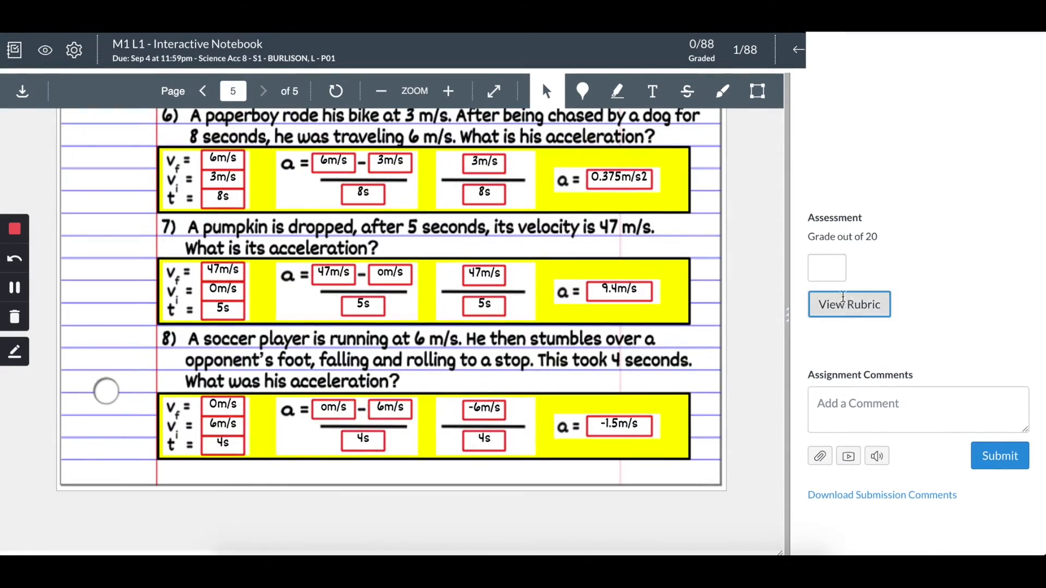
Step: Award full rubric points including Slide 4 - Notes, save the 20/20 grade, and advance to the next student
{"action": "left_click", "coordinate": [848, 304]}
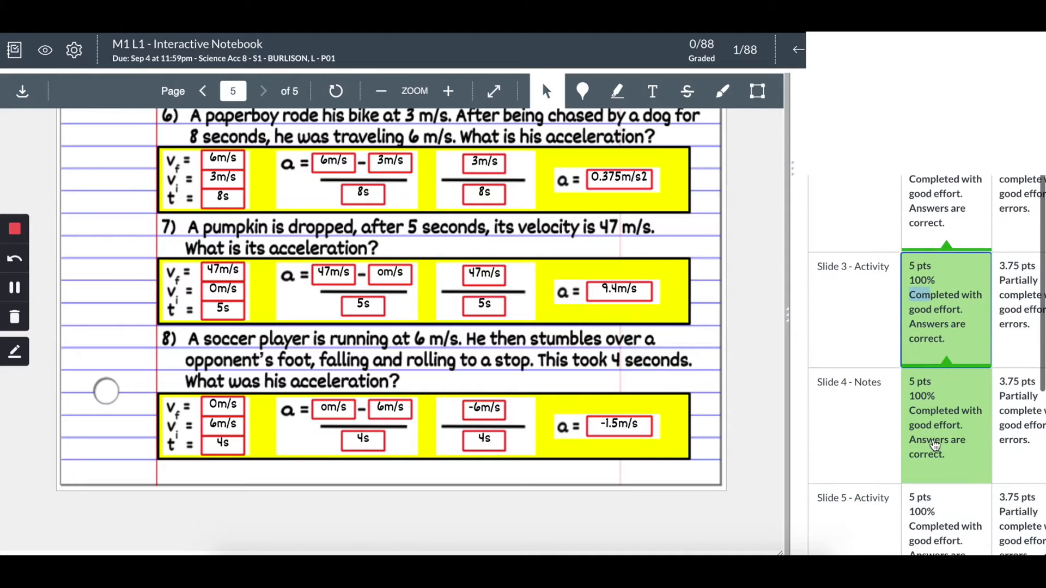
{"action": "left_click", "coordinate": [944, 425]}
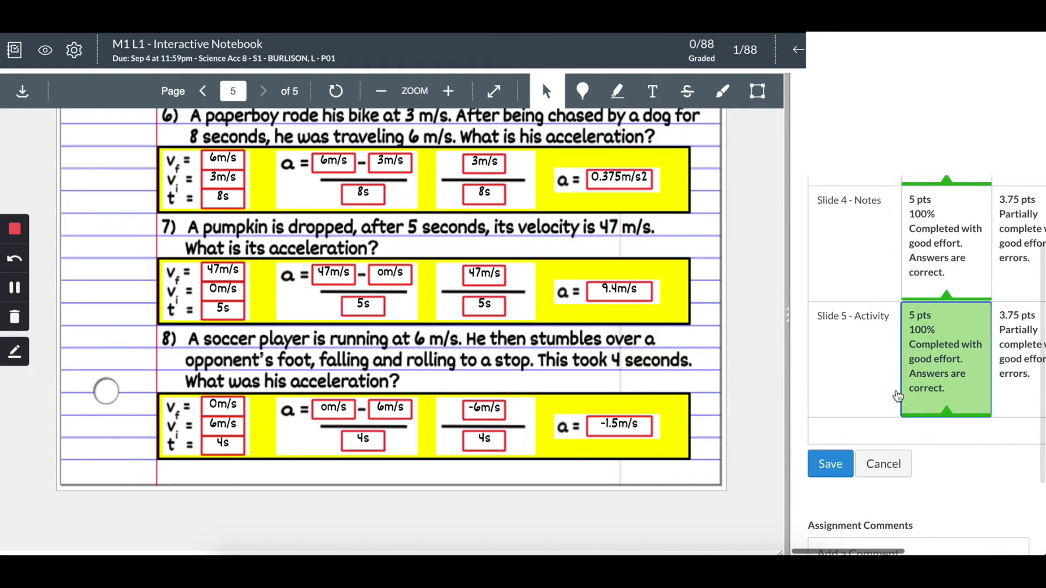
{"action": "left_click", "coordinate": [829, 464]}
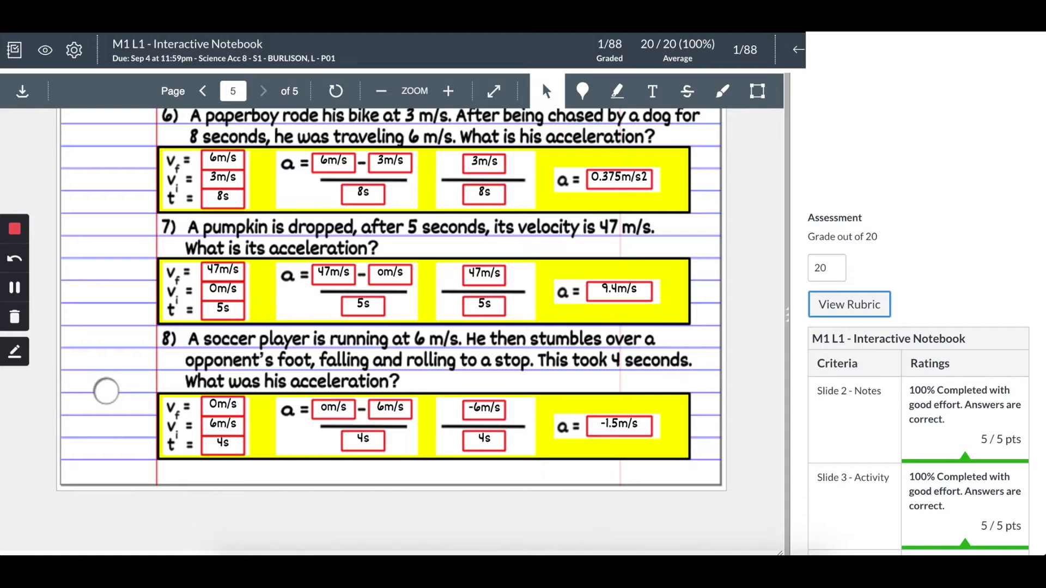
{"action": "left_click", "coordinate": [798, 49]}
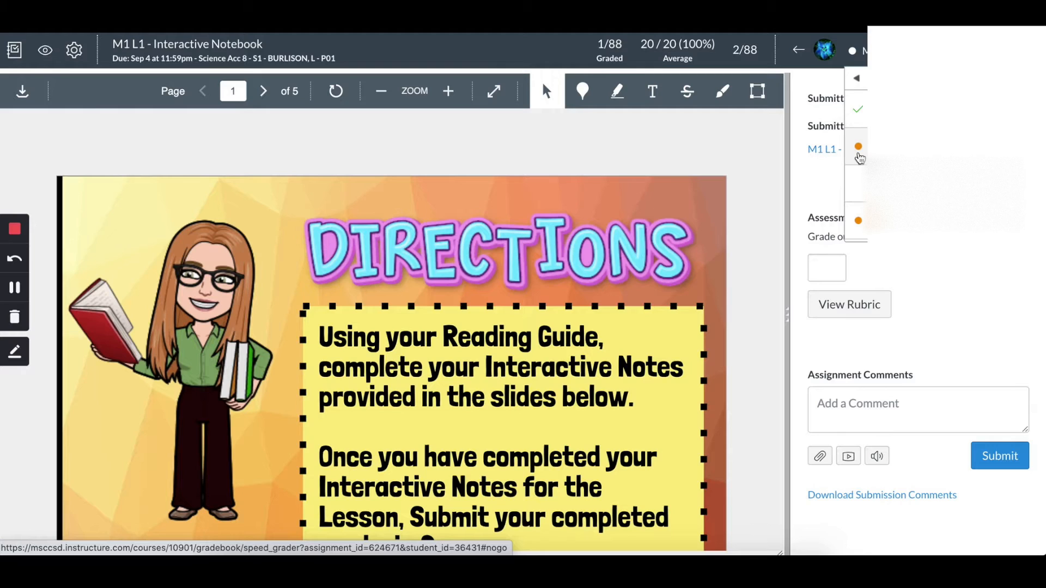
{"action": "mouse_move", "coordinate": [859, 187]}
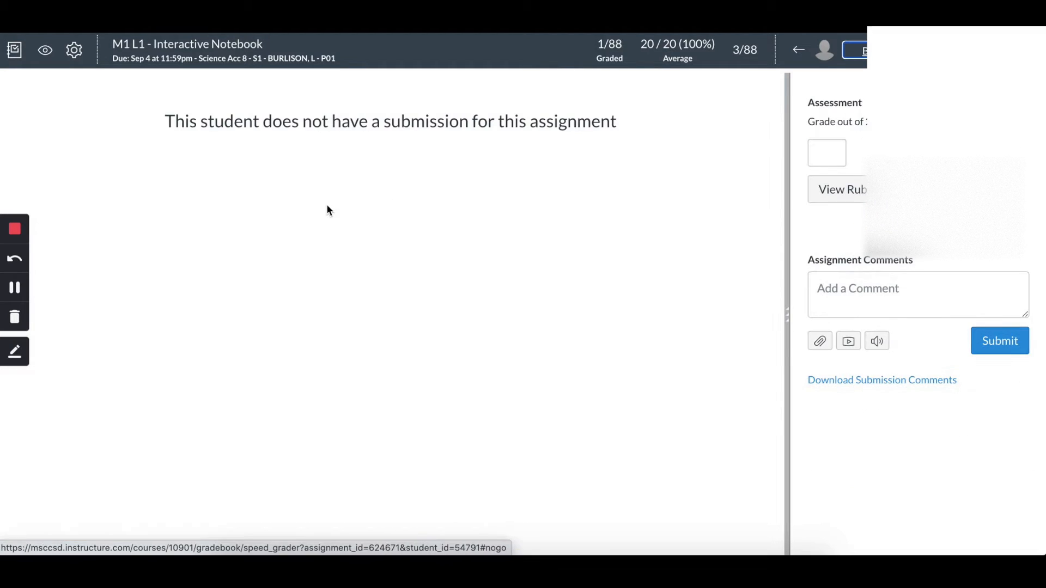
{"action": "left_click_drag", "start_coordinate": [164, 121], "coordinate": [617, 121]}
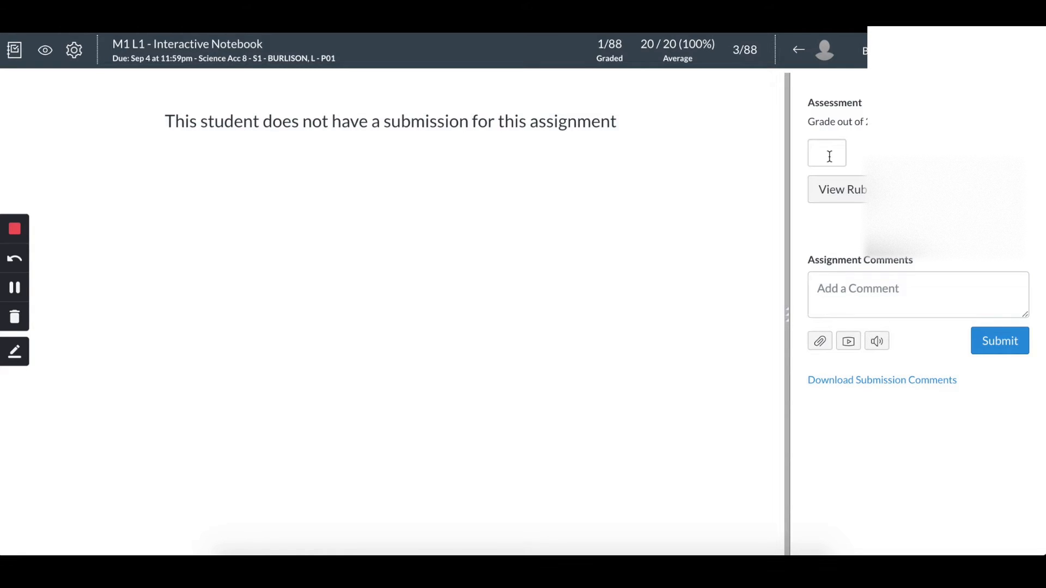
Step: Post the comment 'Missing - NC' for the student with no submission, correcting the 'MinF' typo
{"action": "left_click", "coordinate": [917, 295]}
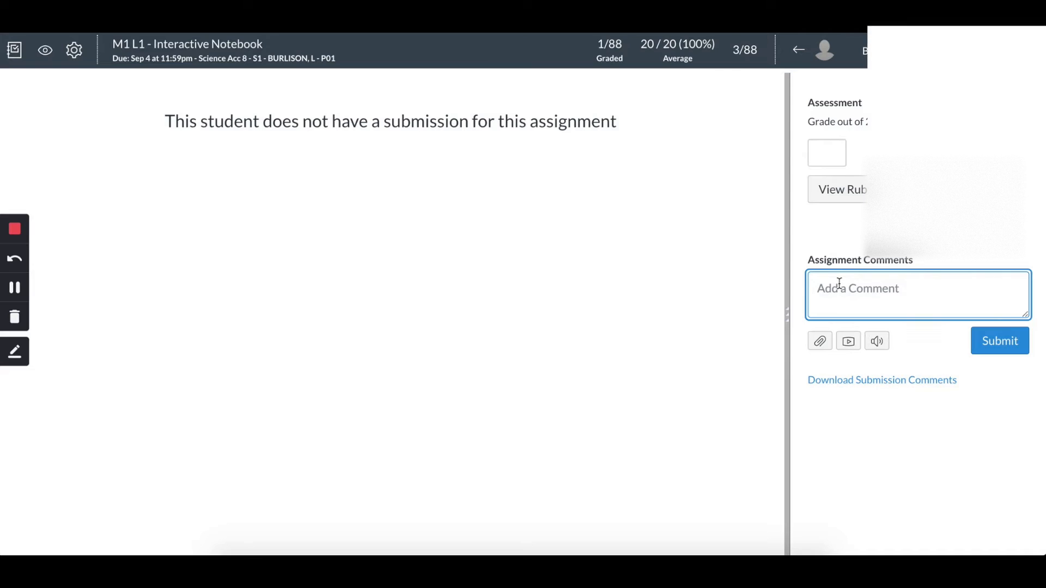
{"action": "type", "text": "Missing - M"}
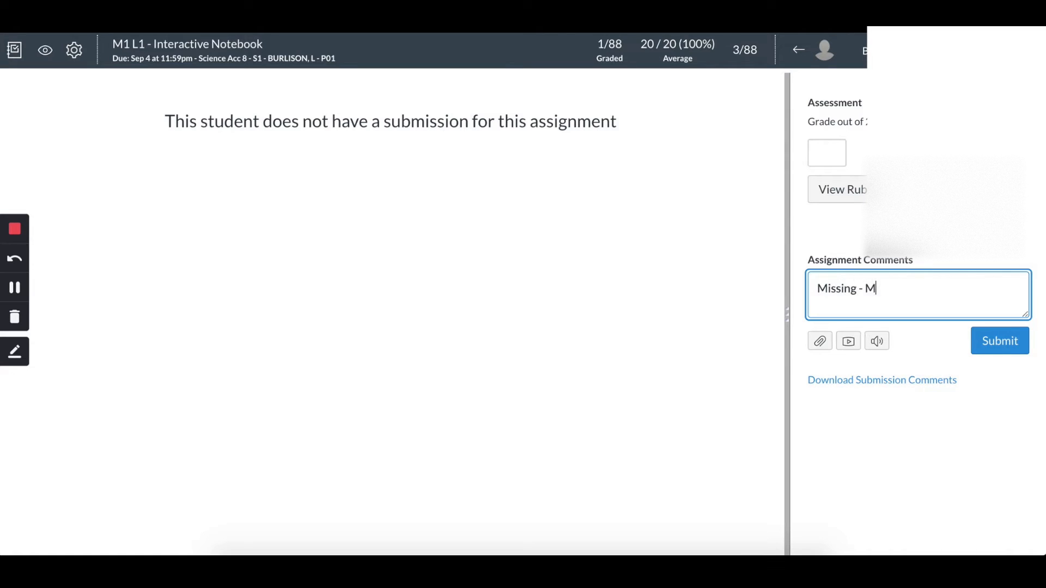
{"action": "type", "text": "inF -"}
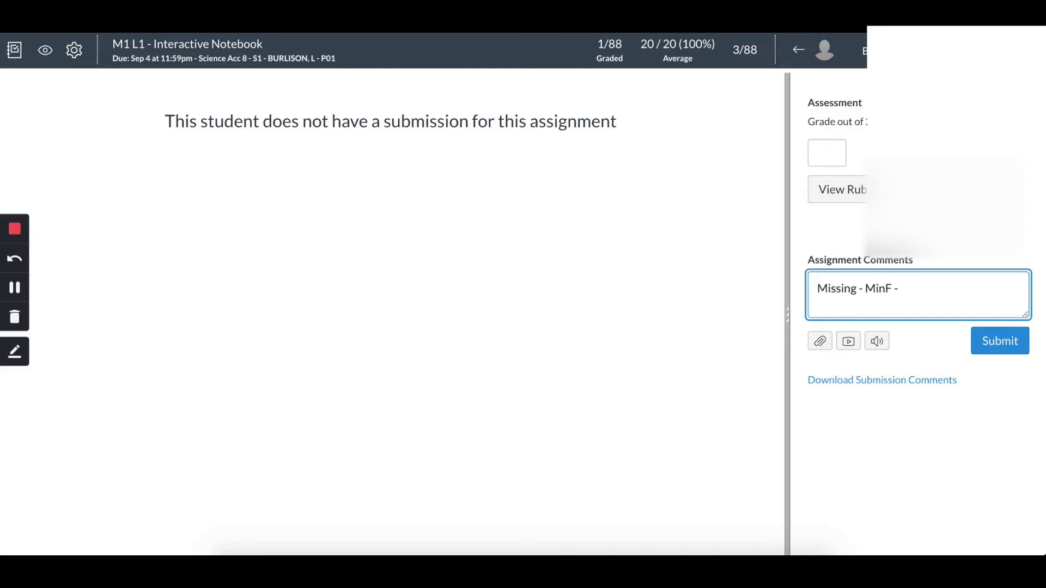
{"action": "key", "text": "Backspace"}
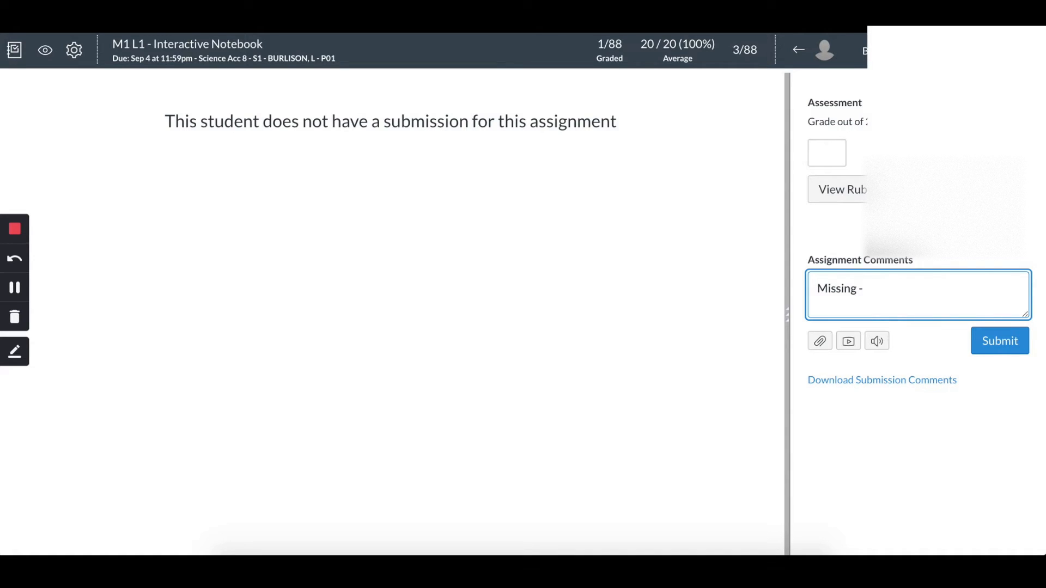
{"action": "type", "text": "NC"}
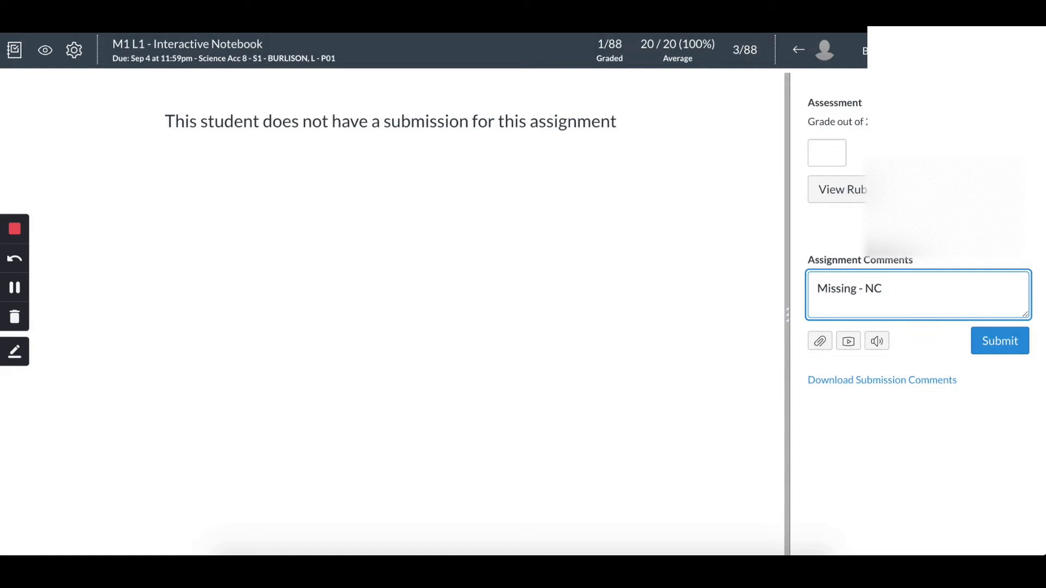
{"action": "left_click", "coordinate": [999, 340]}
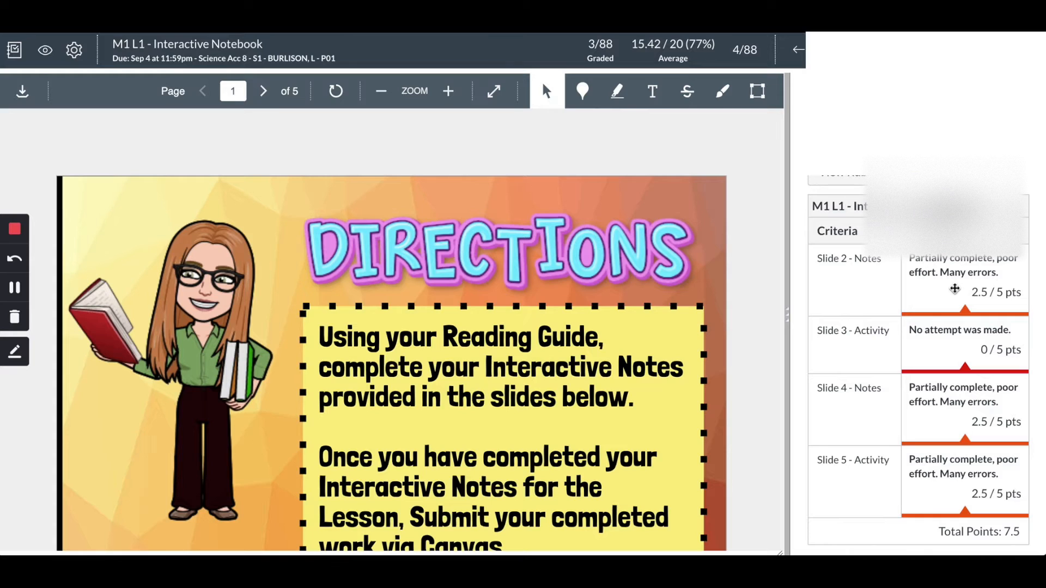
Step: Post a 'MinF - Incom' incomplete-work comment for the student with the 7.5-point rubric
{"action": "scroll", "scroll_direction": "down", "scroll_amount": 3}
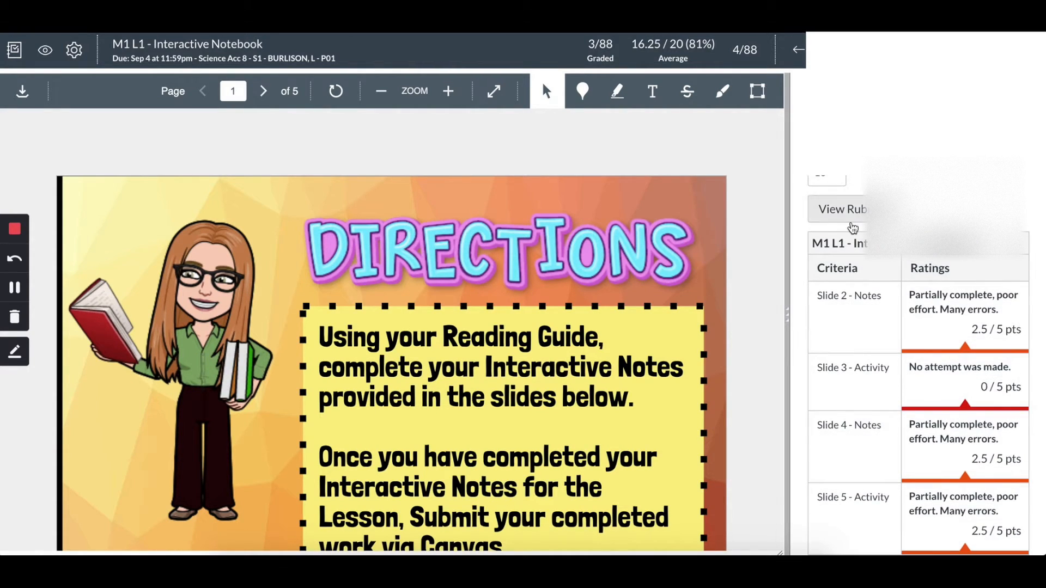
{"action": "type", "text": "Min"}
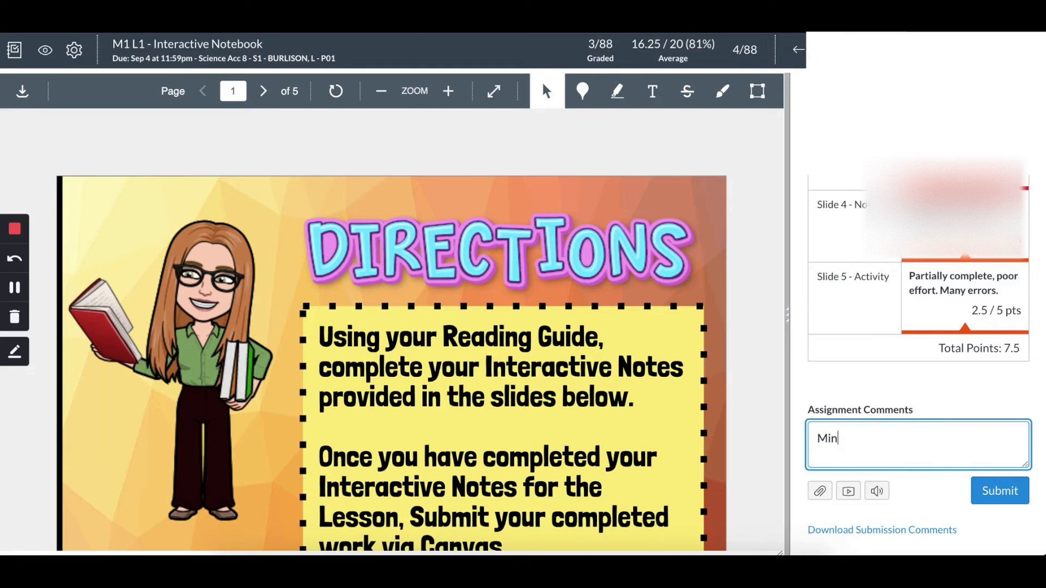
{"action": "type", "text": "F"}
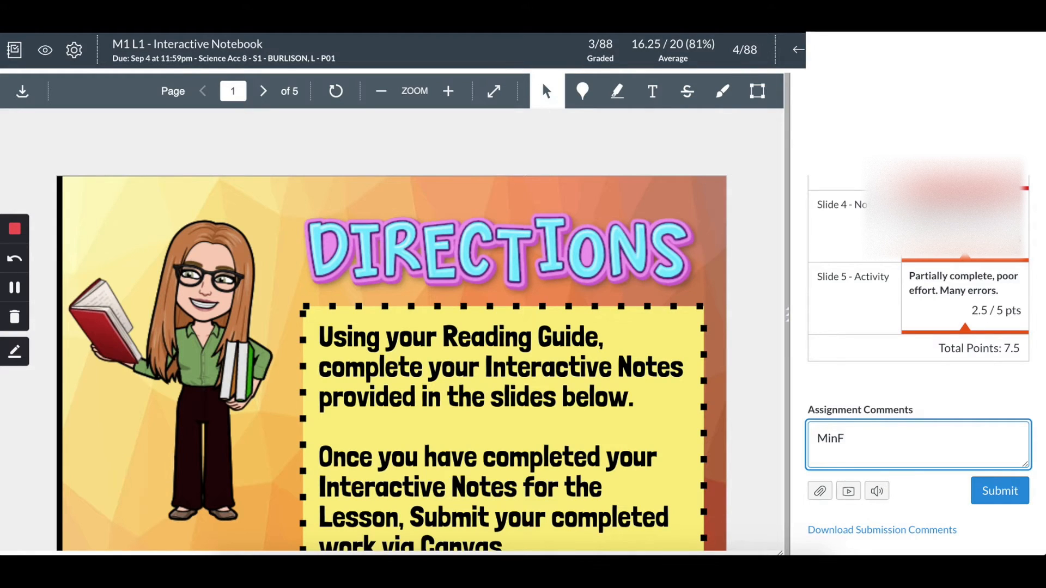
{"action": "type", "text": "- Incom"}
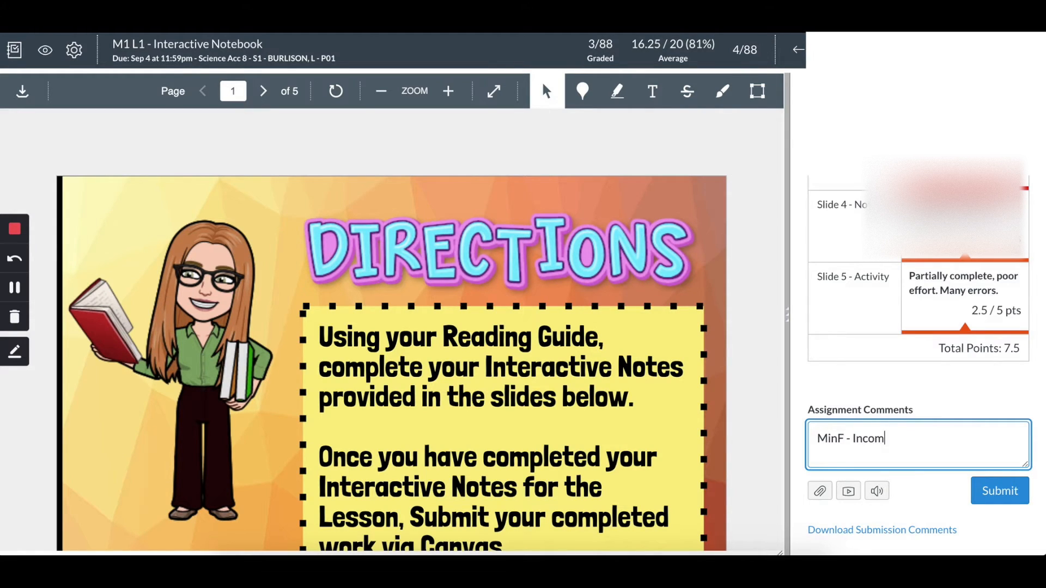
{"action": "left_click", "coordinate": [999, 490]}
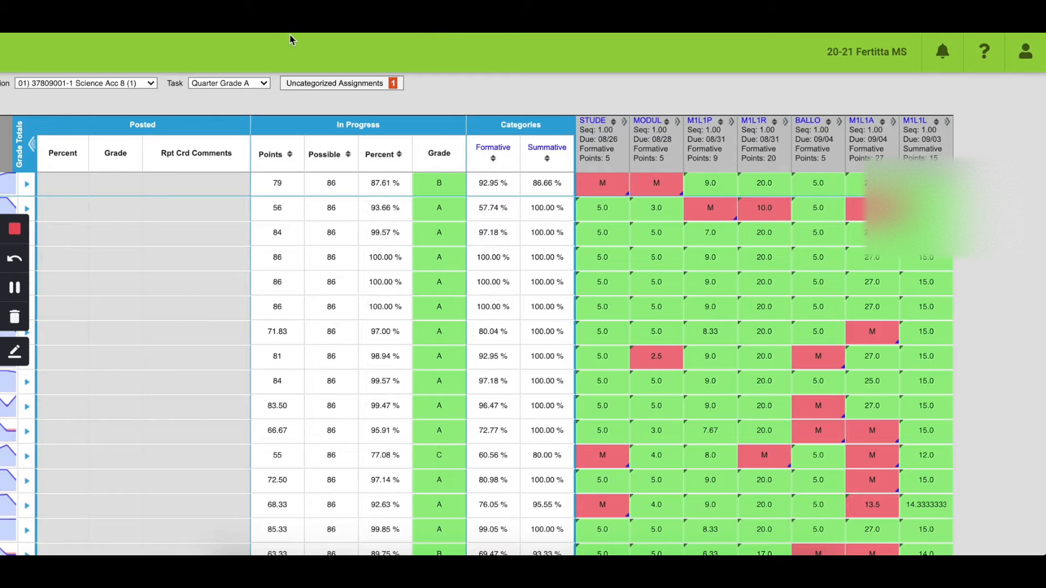
{"action": "mouse_move", "coordinate": [370, 37]}
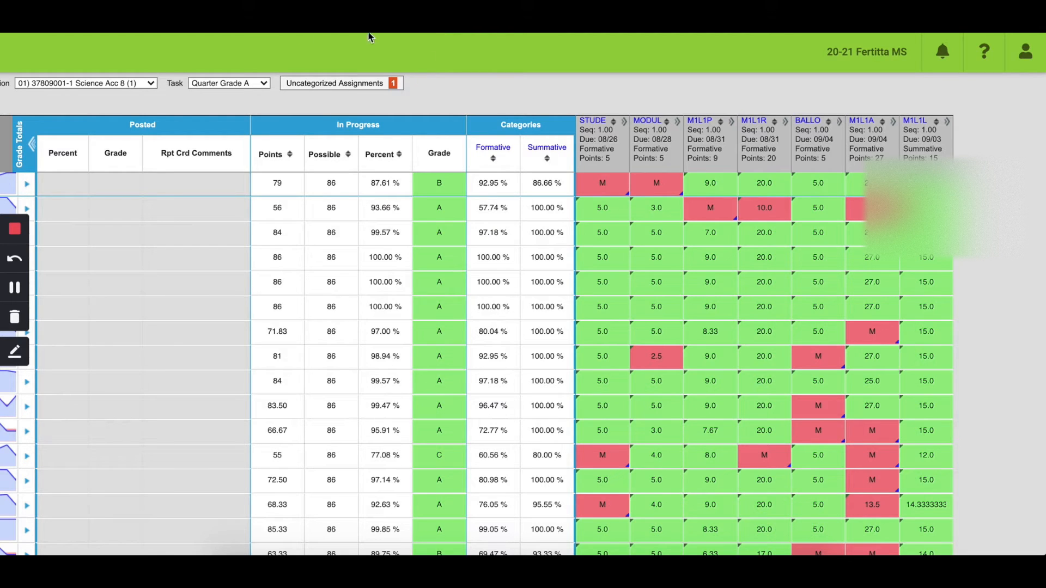
{"action": "mouse_move", "coordinate": [324, 101]}
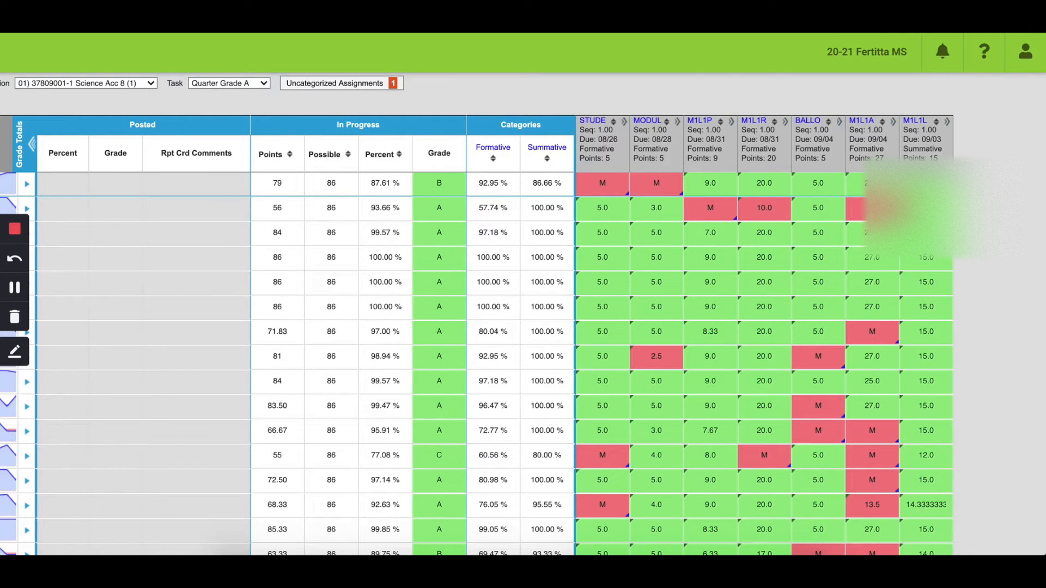
{"action": "mouse_move", "coordinate": [704, 283]}
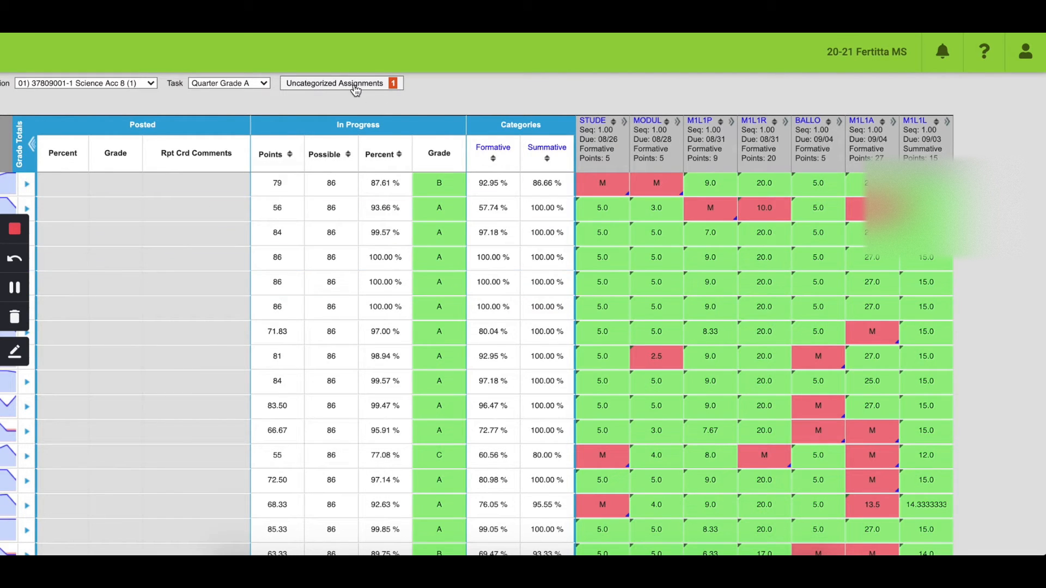
Step: Open M1 L1 - Interactive Notebook from the Uncategorized Assignments list in the Grade Book
{"action": "left_click", "coordinate": [333, 82]}
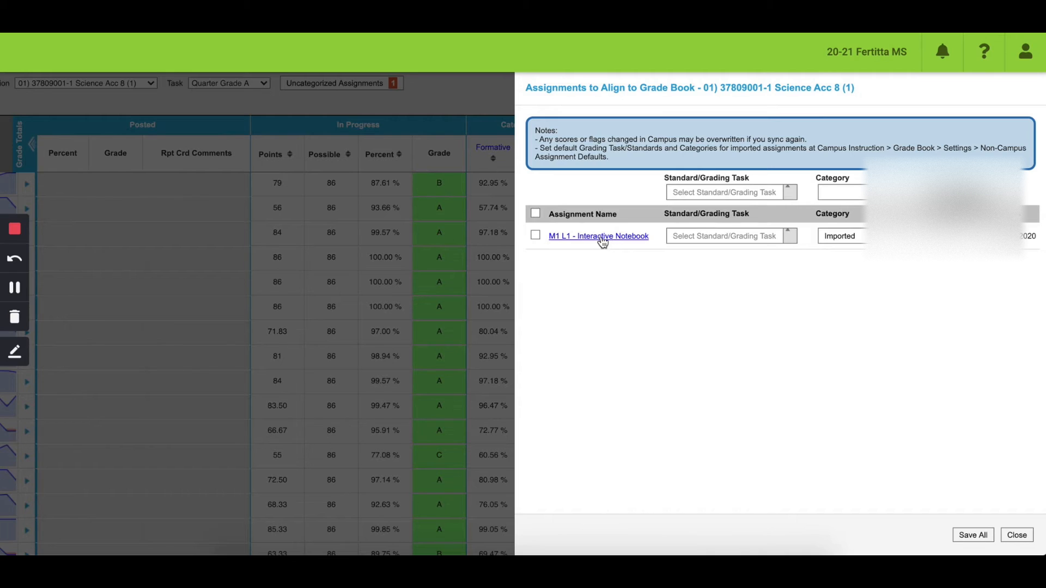
{"action": "mouse_move", "coordinate": [600, 241]}
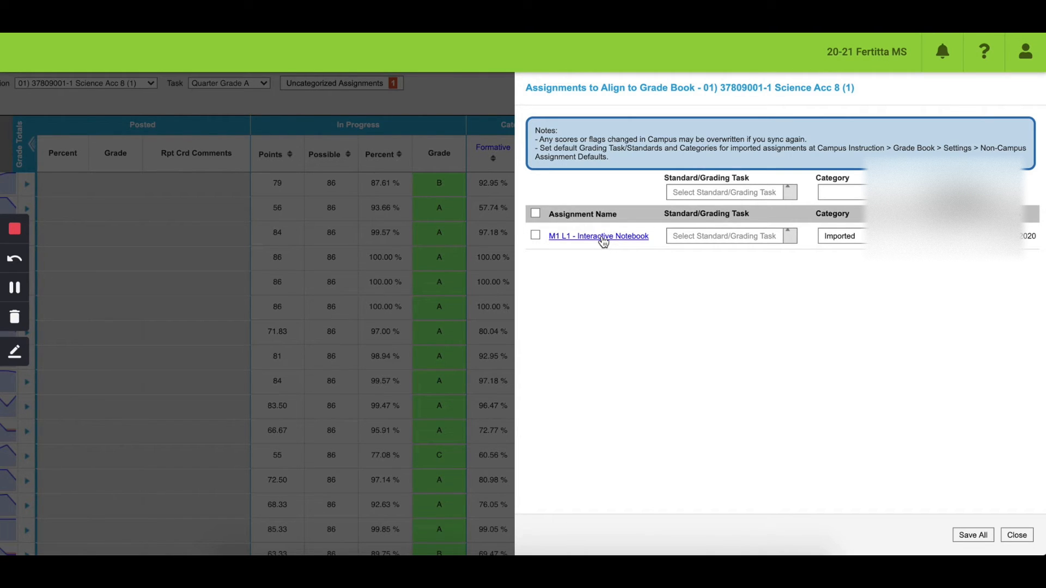
{"action": "left_click", "coordinate": [598, 235]}
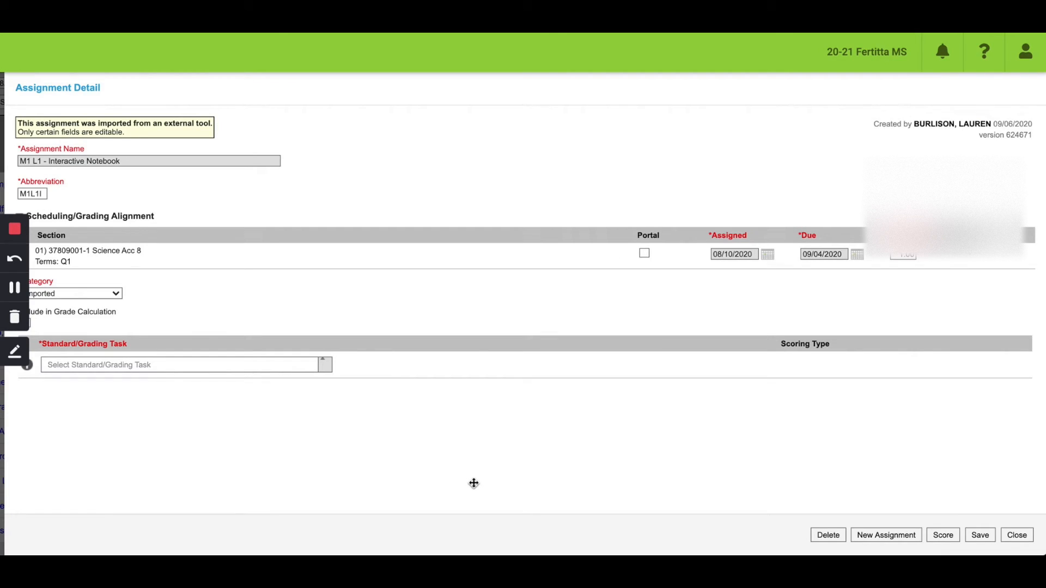
{"action": "mouse_move", "coordinate": [639, 307]}
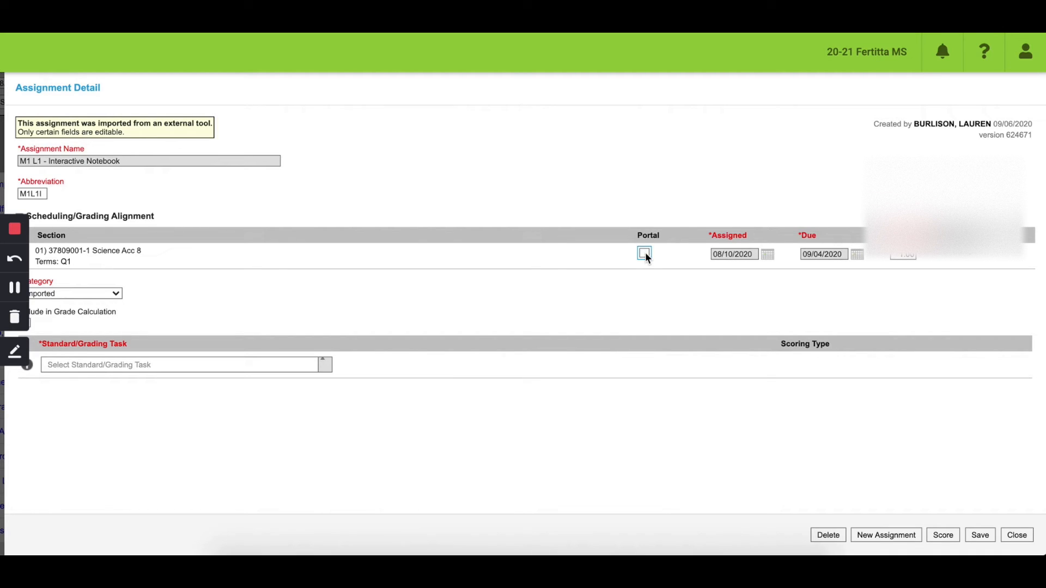
Step: Enable Portal, set Category to Formative, align to Quarter Grade A, and save the assignment
{"action": "left_click", "coordinate": [643, 253]}
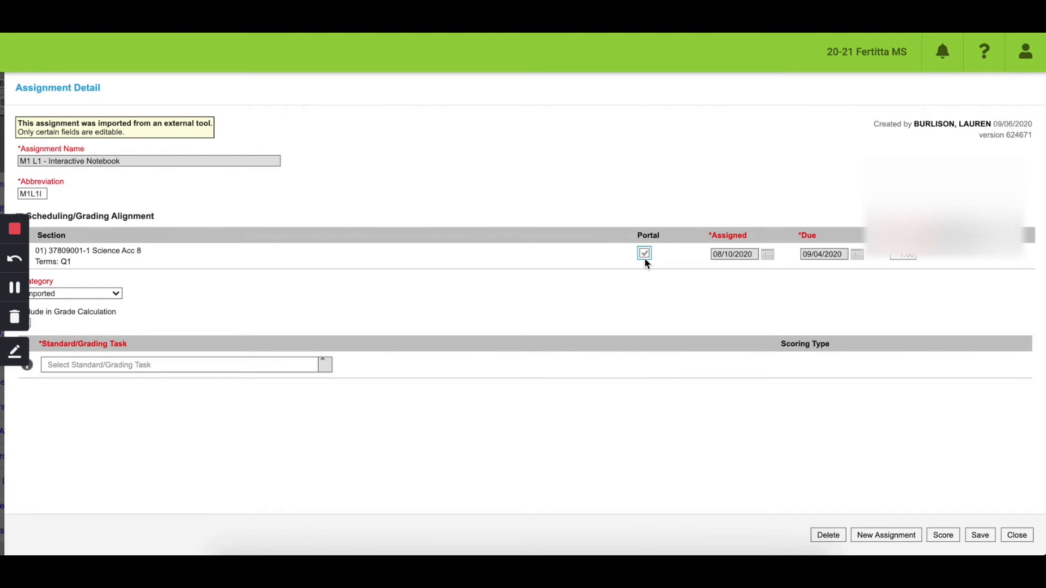
{"action": "mouse_move", "coordinate": [639, 263]}
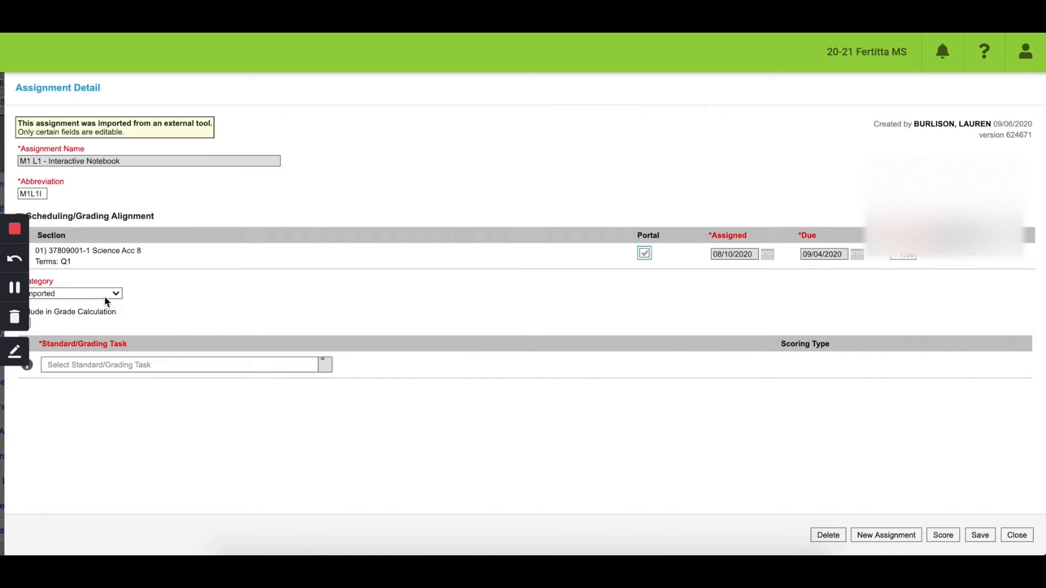
{"action": "left_click", "coordinate": [70, 293]}
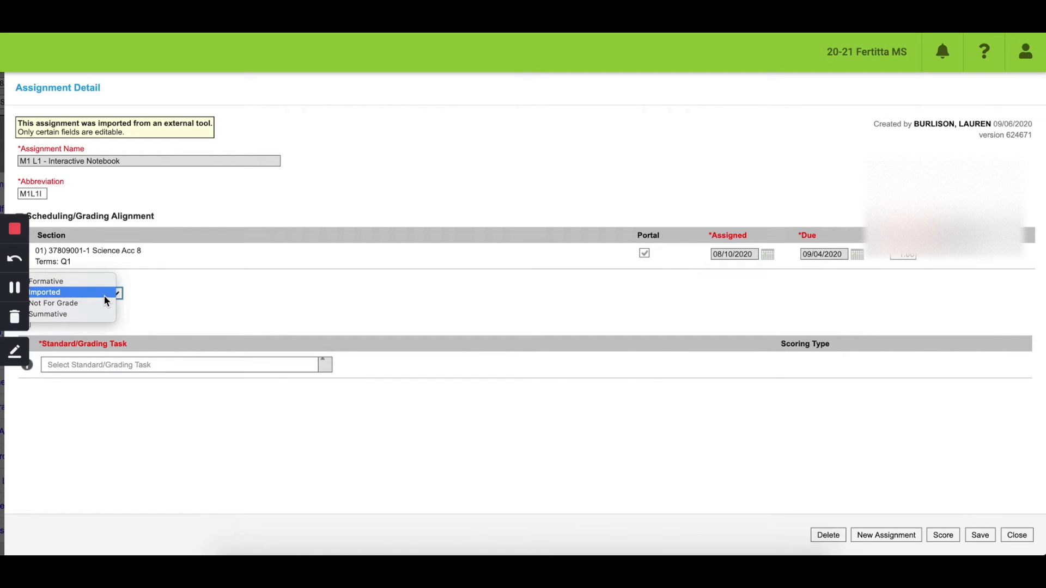
{"action": "left_click", "coordinate": [46, 281]}
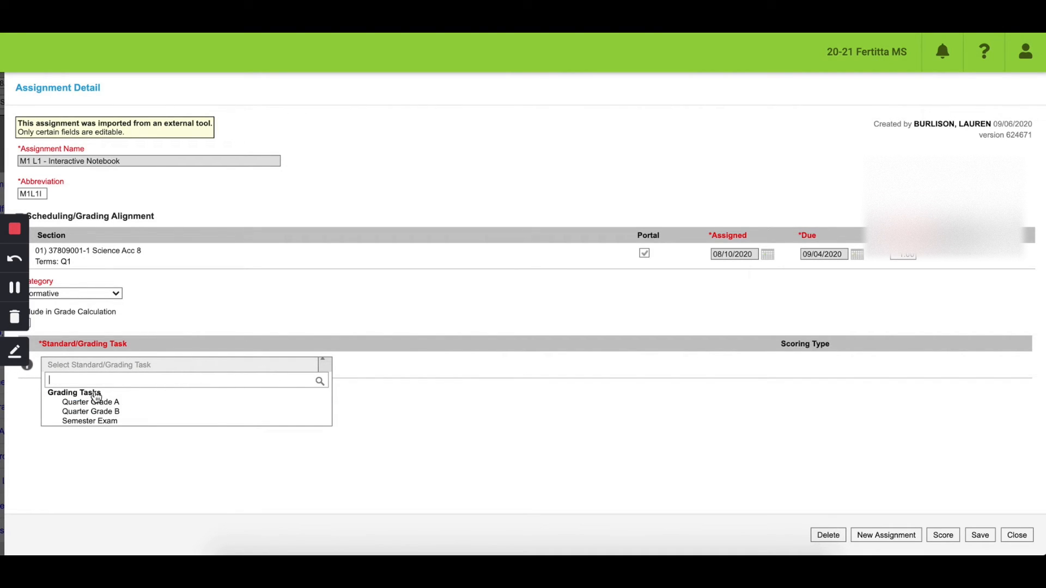
{"action": "mouse_move", "coordinate": [90, 402]}
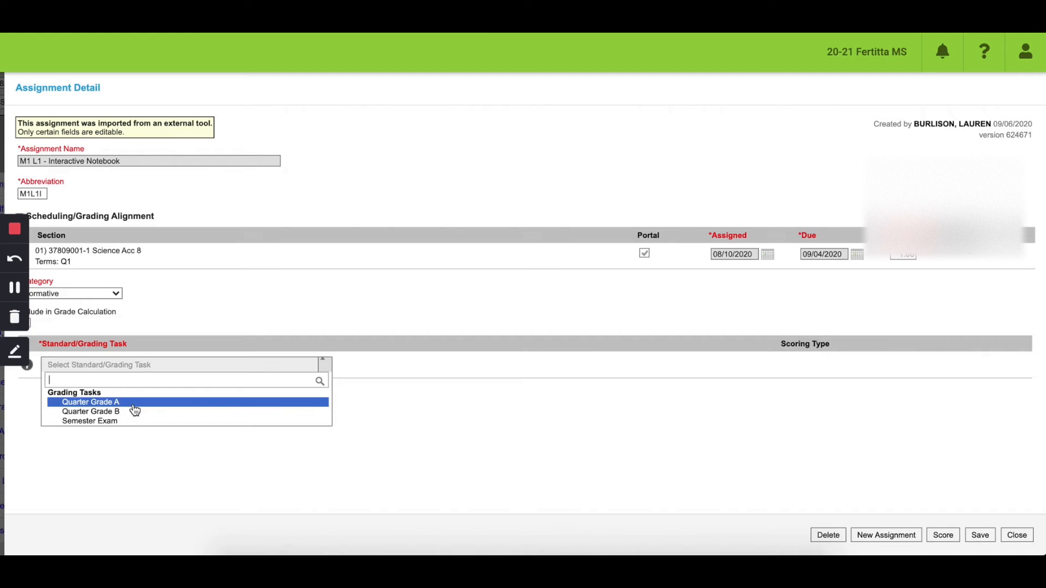
{"action": "left_click", "coordinate": [90, 402]}
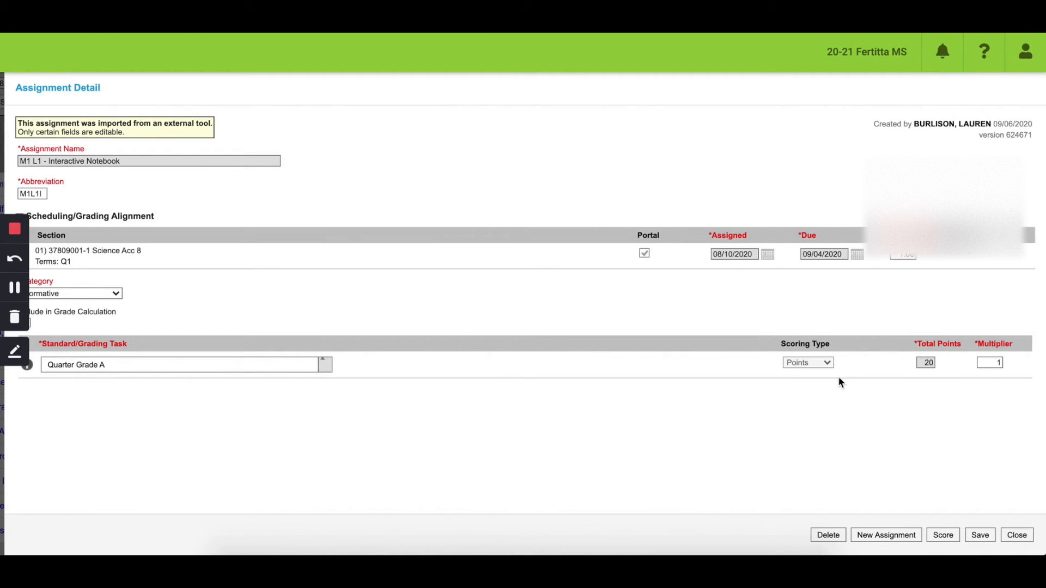
{"action": "mouse_move", "coordinate": [861, 506]}
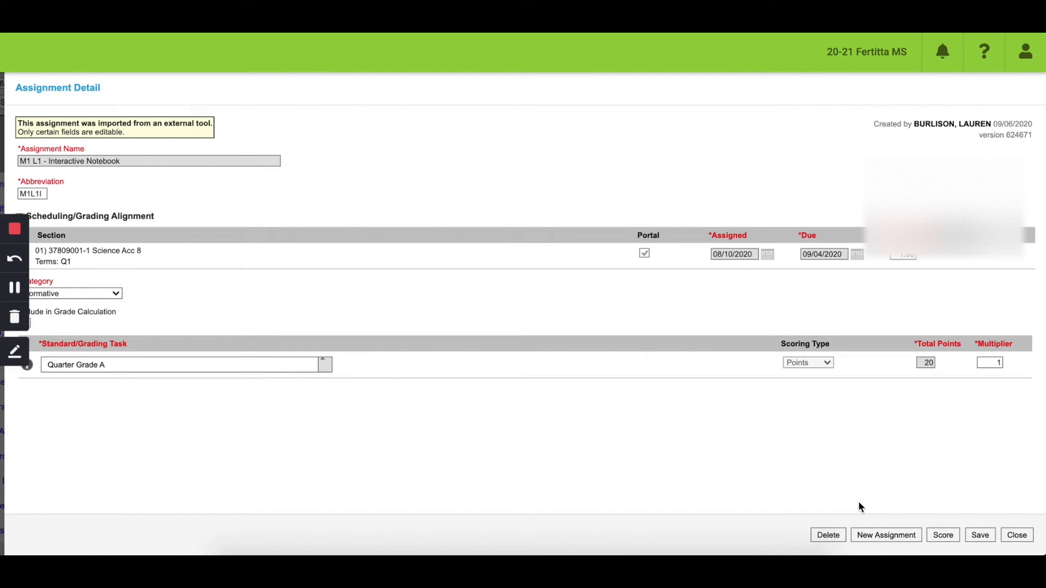
{"action": "mouse_move", "coordinate": [994, 524]}
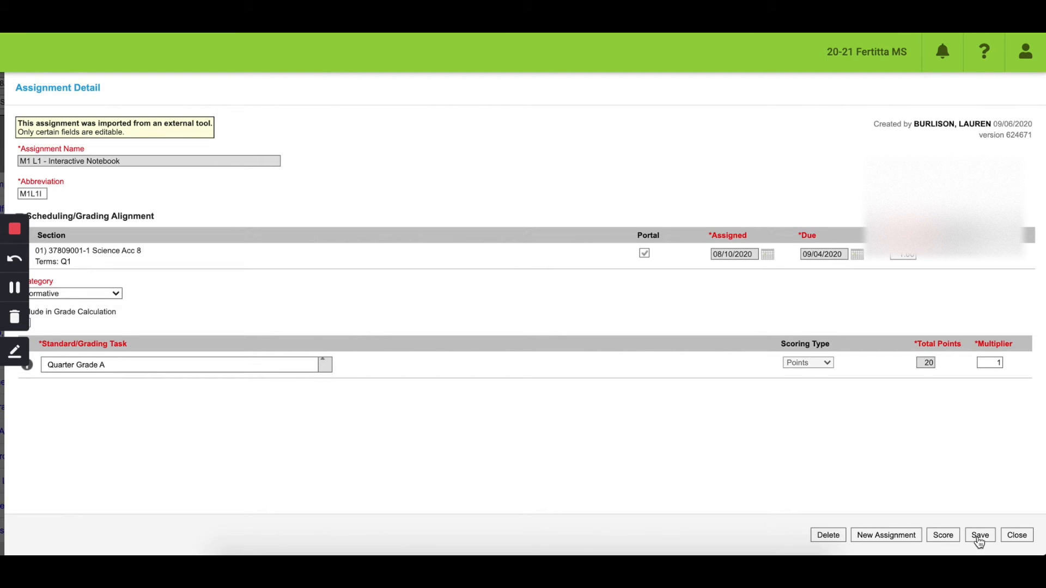
{"action": "mouse_move", "coordinate": [980, 528]}
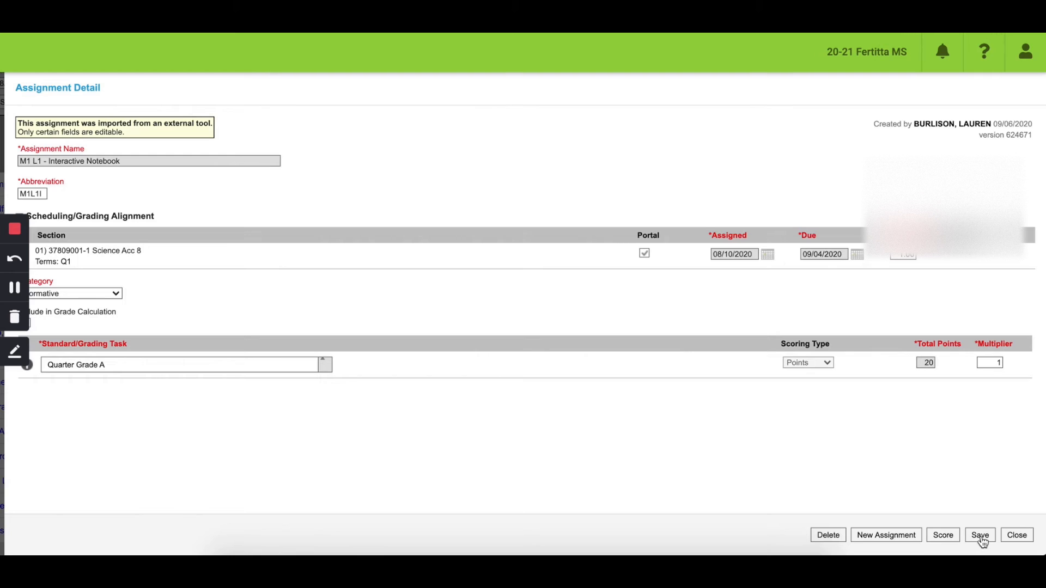
{"action": "mouse_move", "coordinate": [974, 545]}
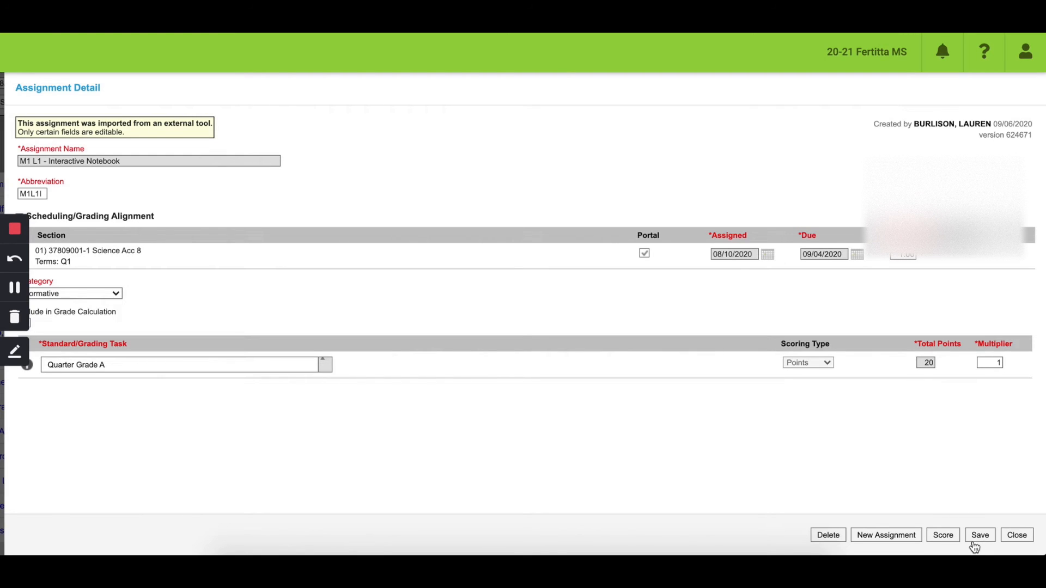
{"action": "left_click", "coordinate": [979, 535]}
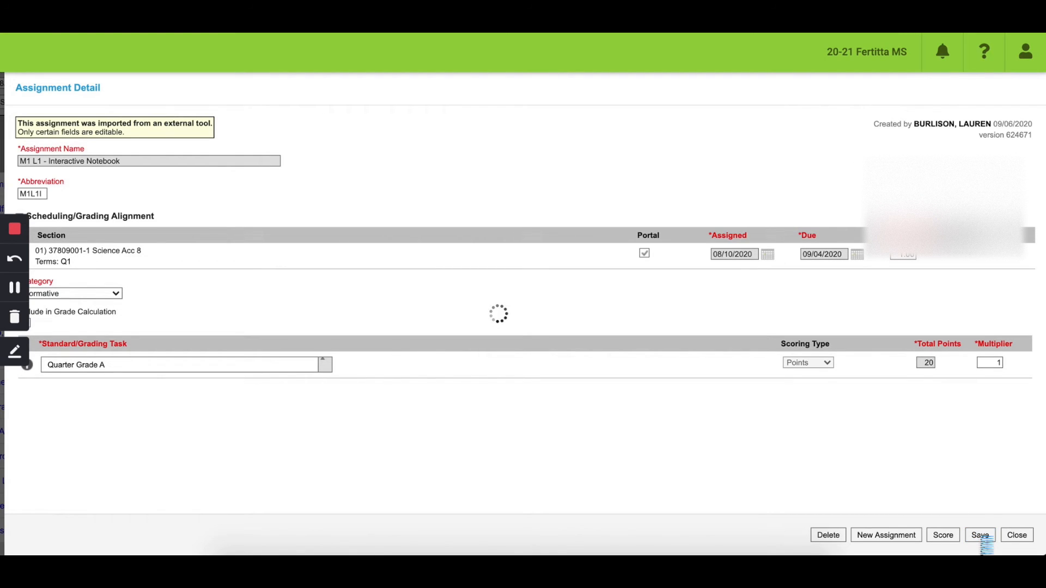
{"action": "left_click", "coordinate": [979, 534]}
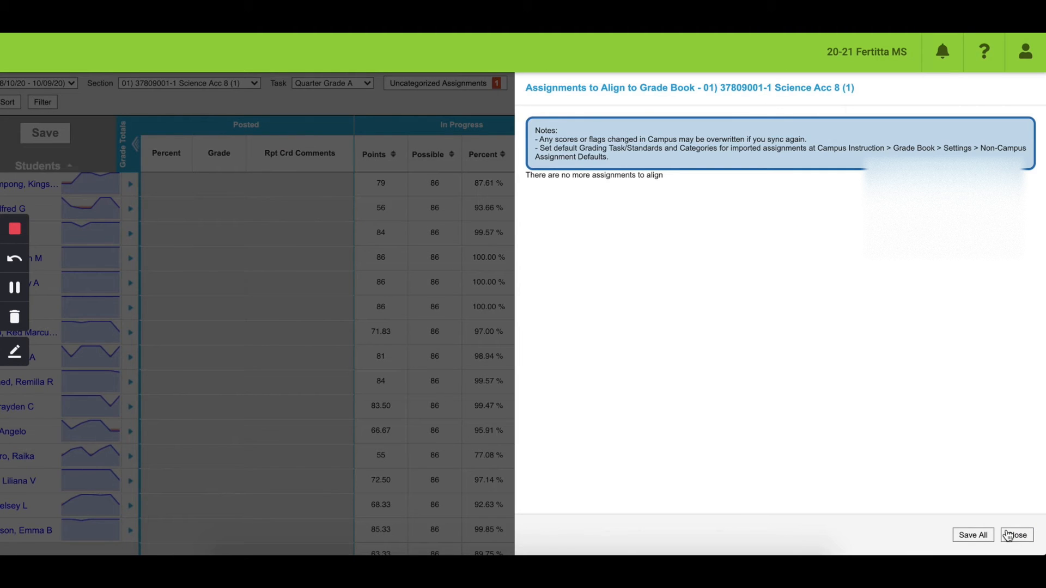
Step: Close the Assignments to Align panel and scroll the grade book to the new M1L1I column
{"action": "left_click", "coordinate": [1017, 535]}
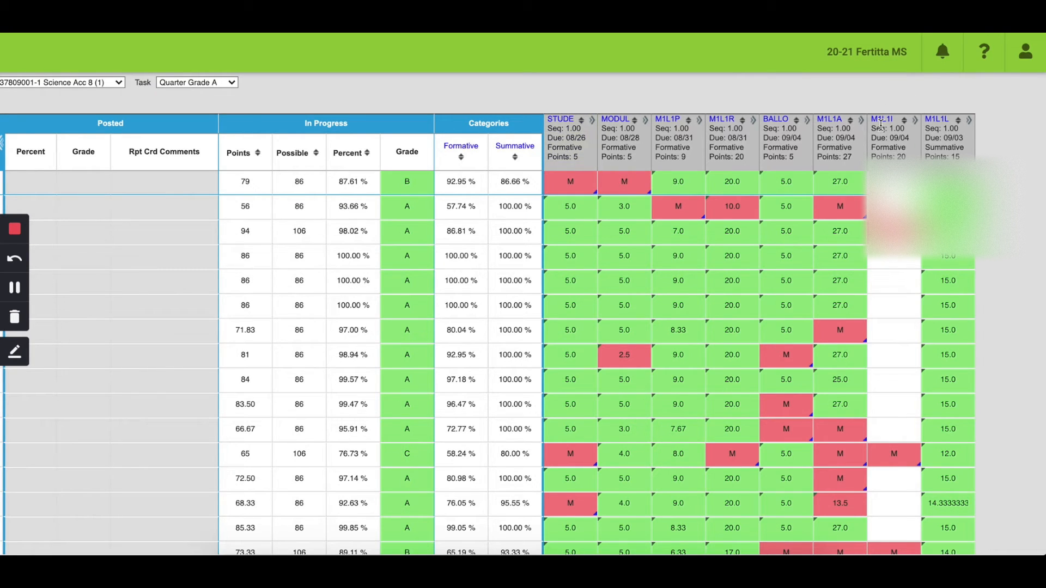
{"action": "mouse_move", "coordinate": [881, 130]}
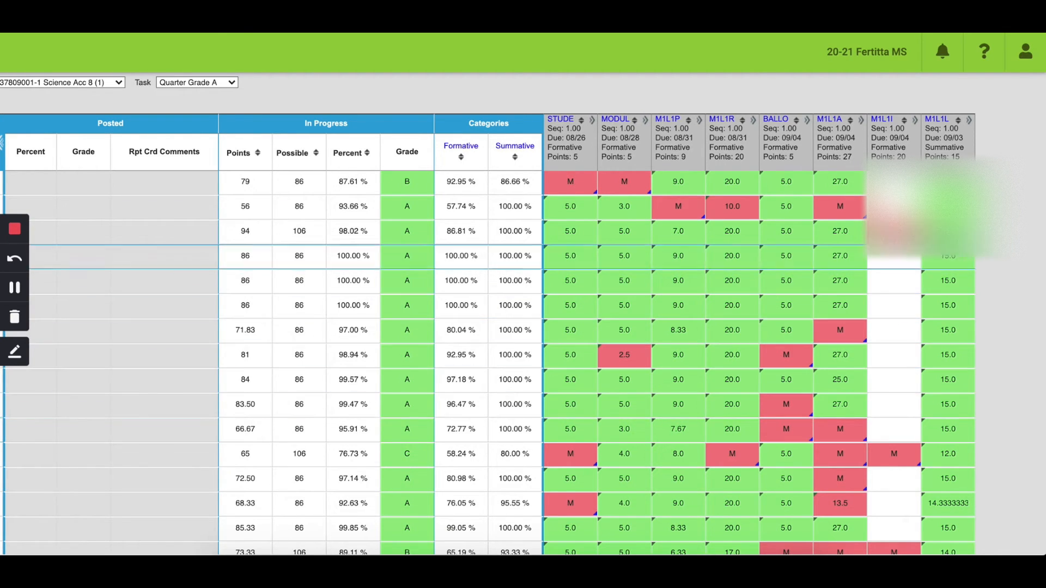
{"action": "scroll", "scroll_direction": "down", "scroll_amount": 3}
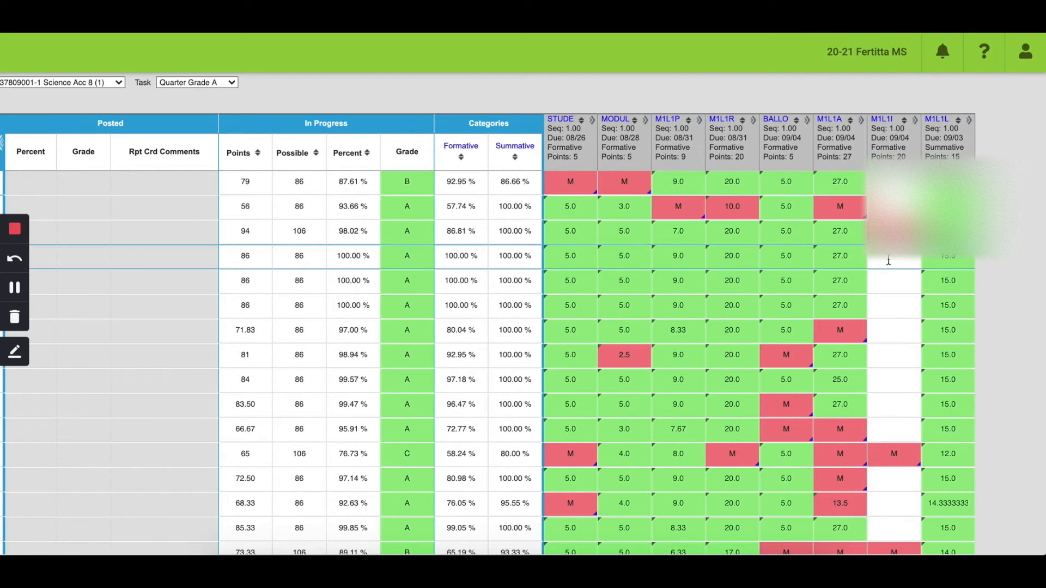
{"action": "scroll", "scroll_direction": "down", "scroll_amount": 3}
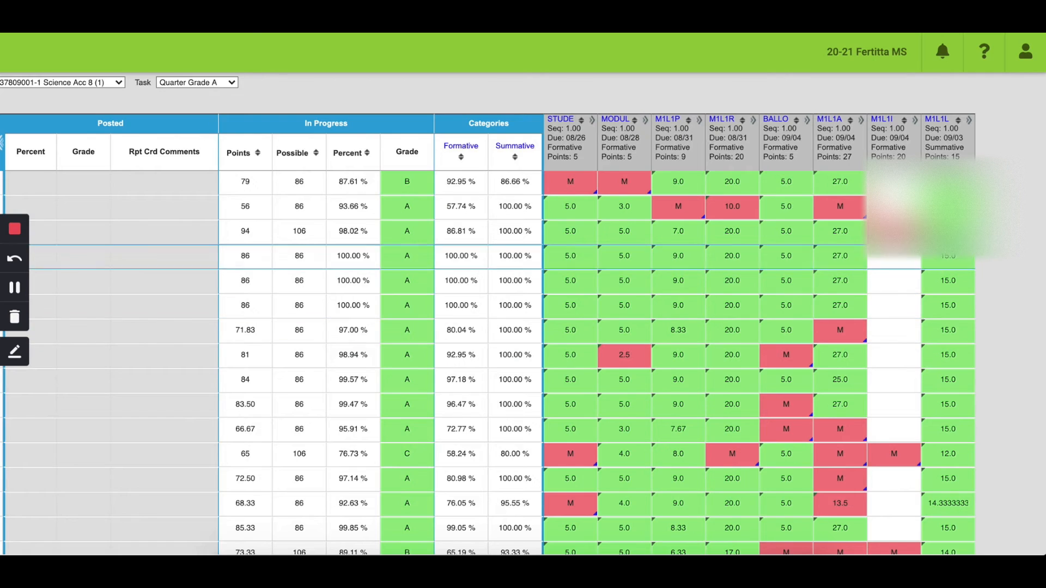
{"action": "mouse_move", "coordinate": [895, 268]}
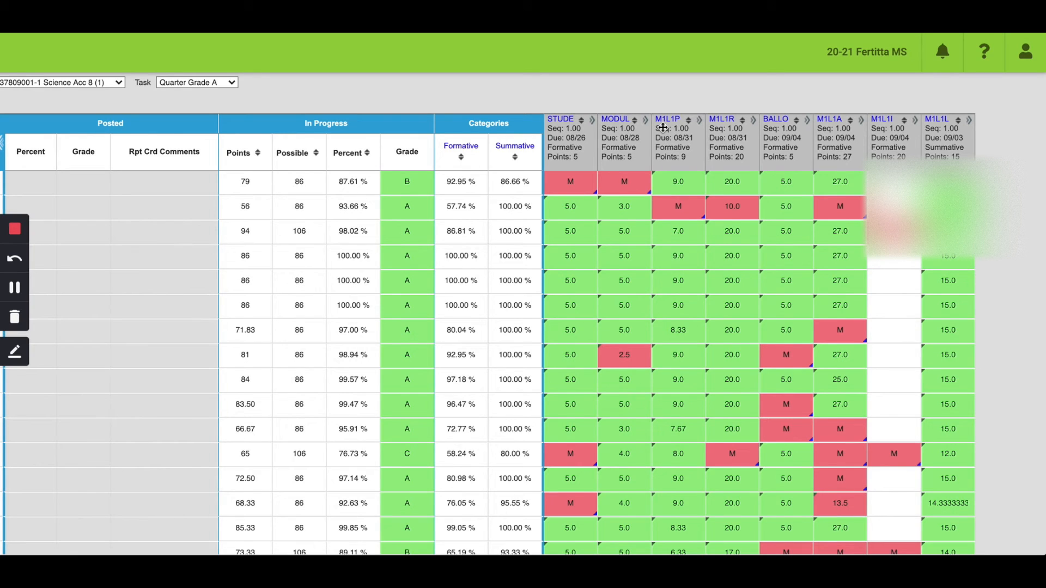
{"action": "mouse_move", "coordinate": [680, 88]}
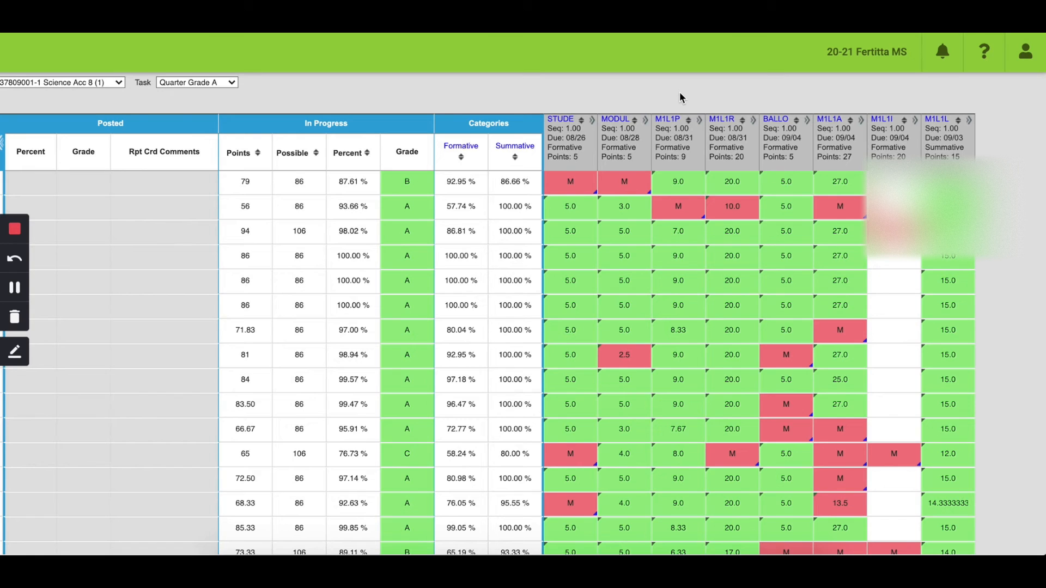
{"action": "mouse_move", "coordinate": [678, 182]}
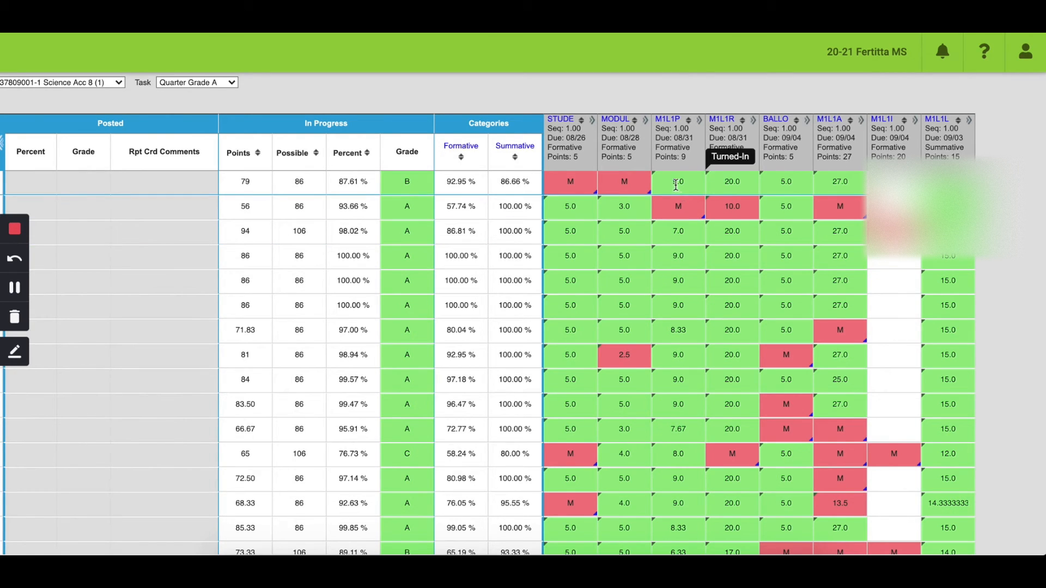
{"action": "mouse_move", "coordinate": [679, 205]}
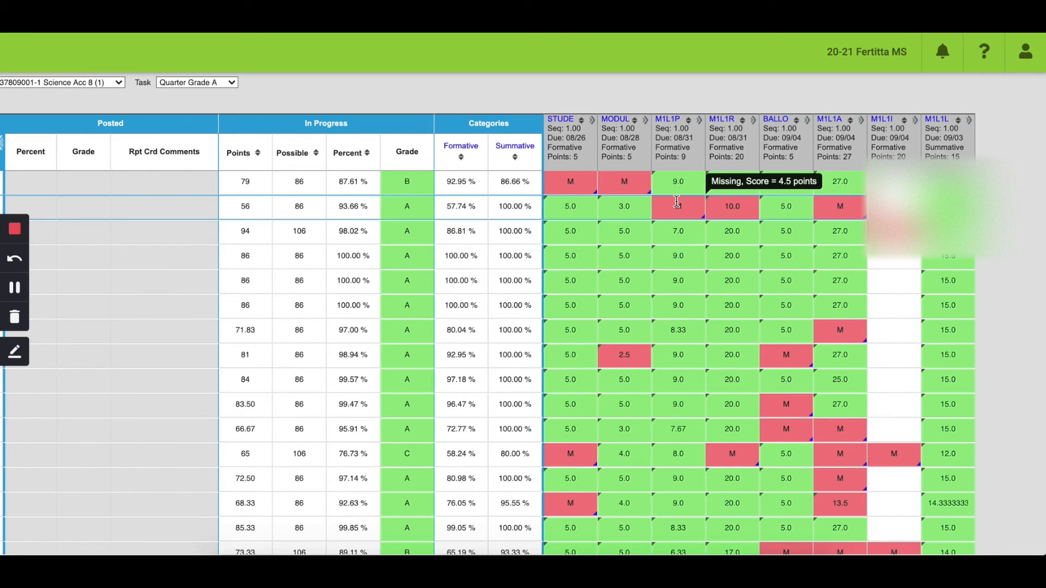
{"action": "mouse_move", "coordinate": [682, 206]}
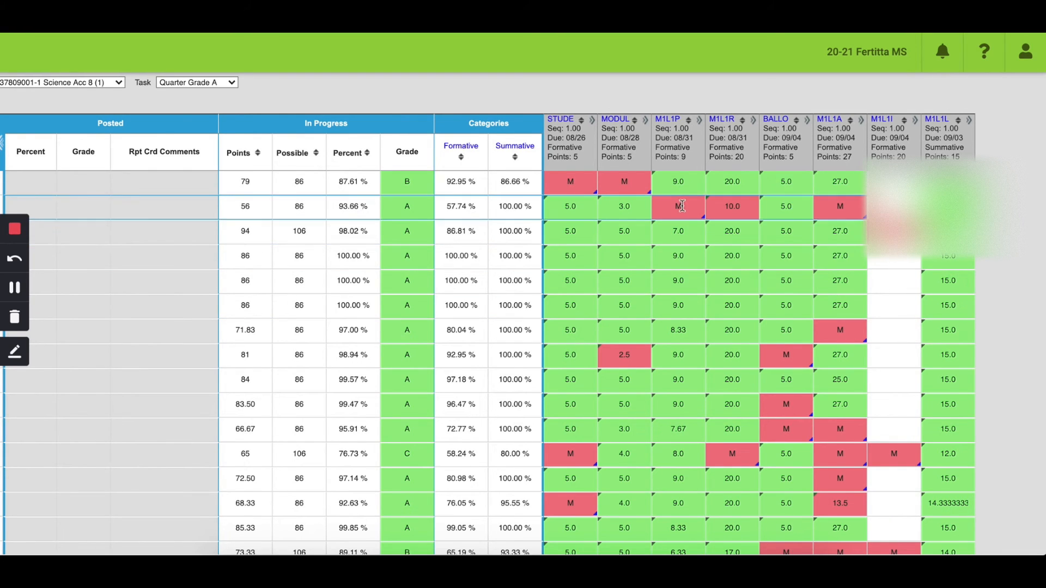
{"action": "mouse_move", "coordinate": [678, 206]}
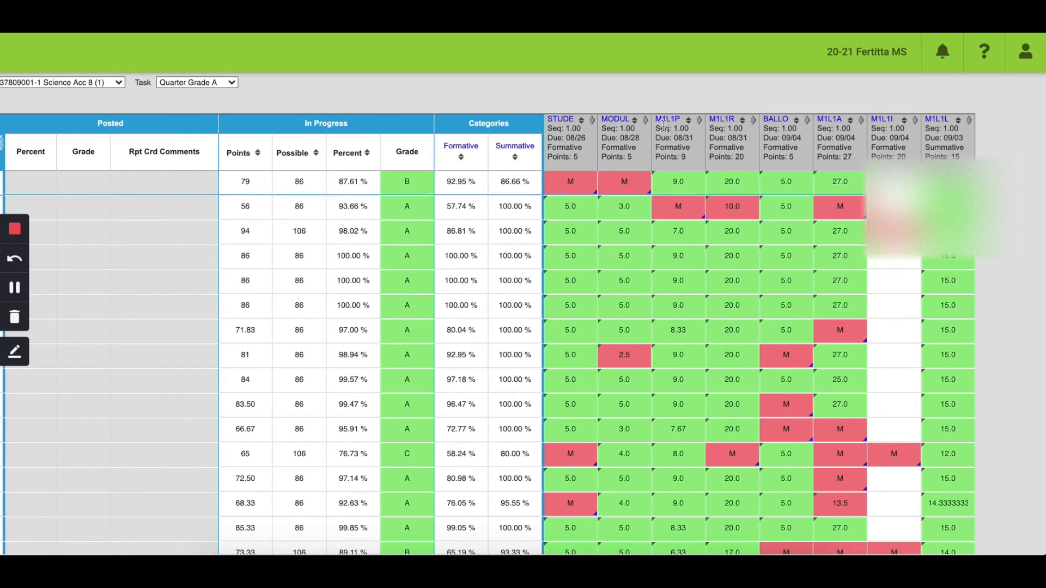
{"action": "mouse_move", "coordinate": [657, 103]}
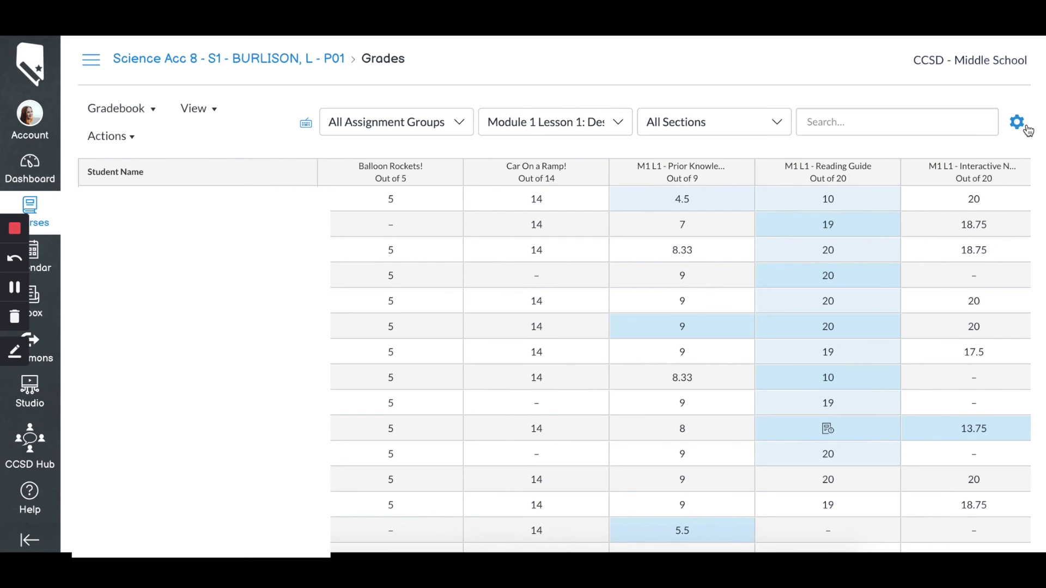
{"action": "left_click", "coordinate": [1017, 122]}
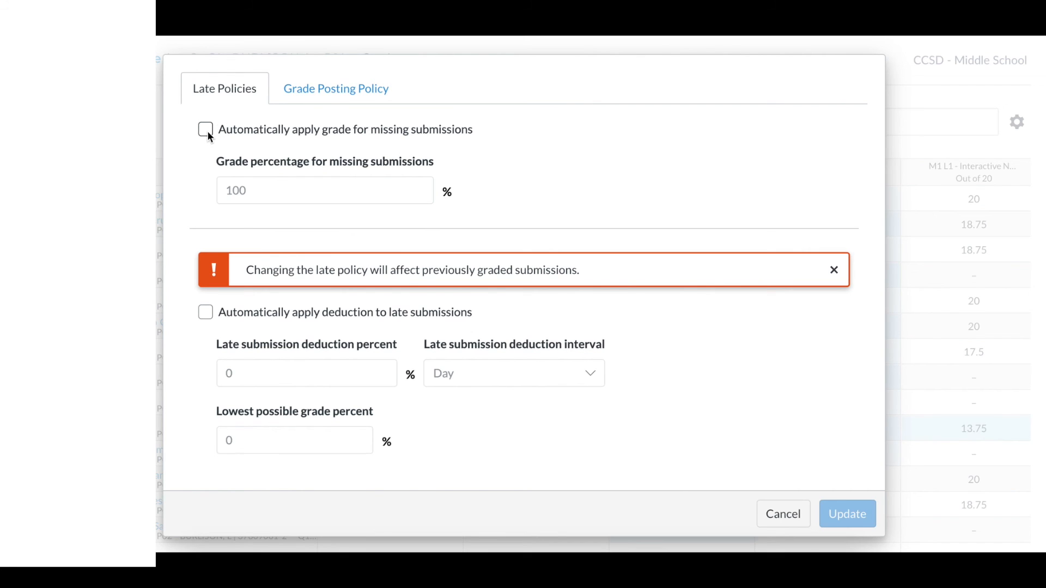
{"action": "left_click", "coordinate": [205, 129]}
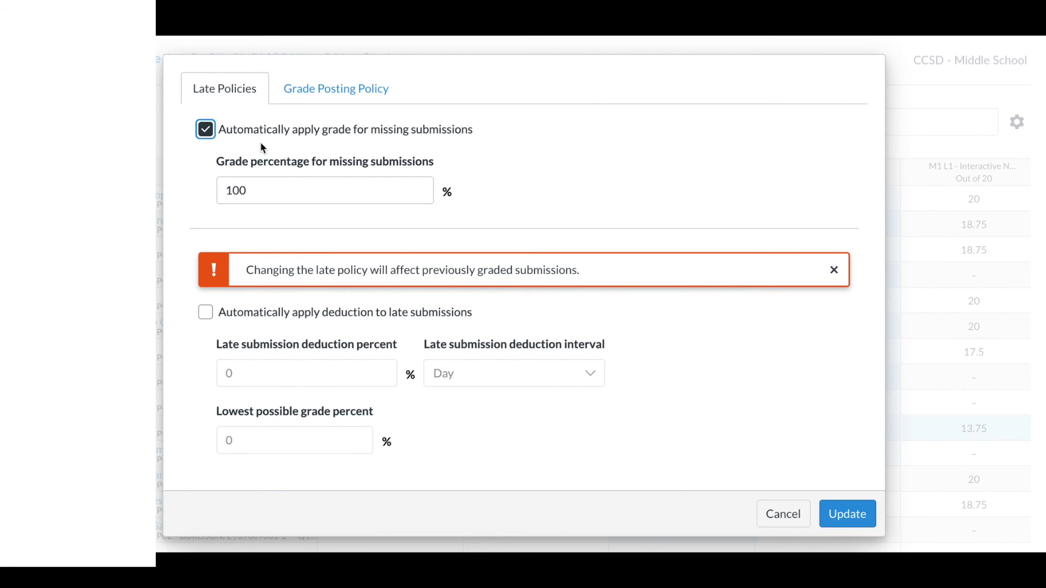
{"action": "mouse_move", "coordinate": [456, 147]}
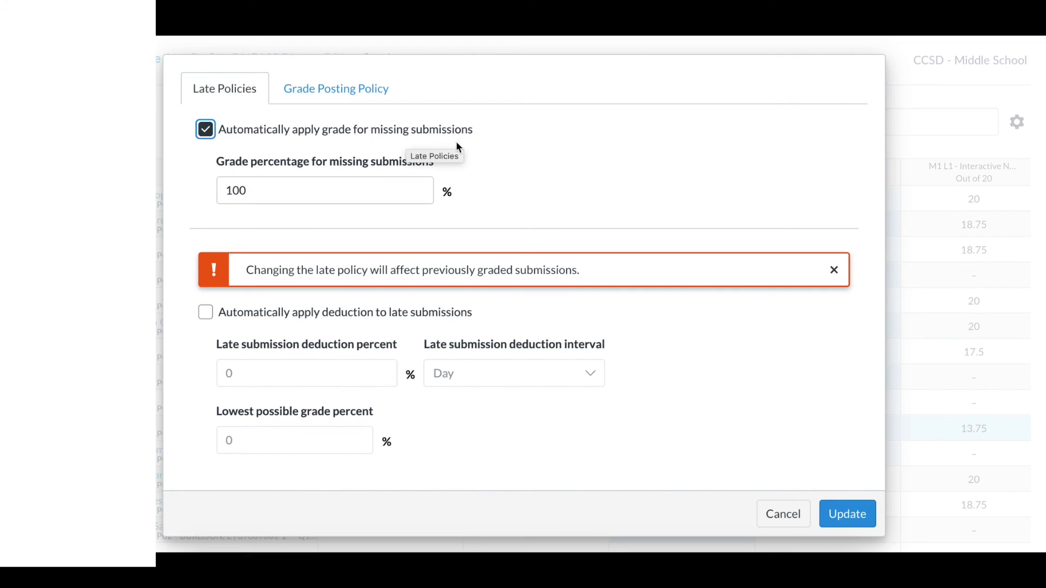
{"action": "left_click", "coordinate": [325, 190]}
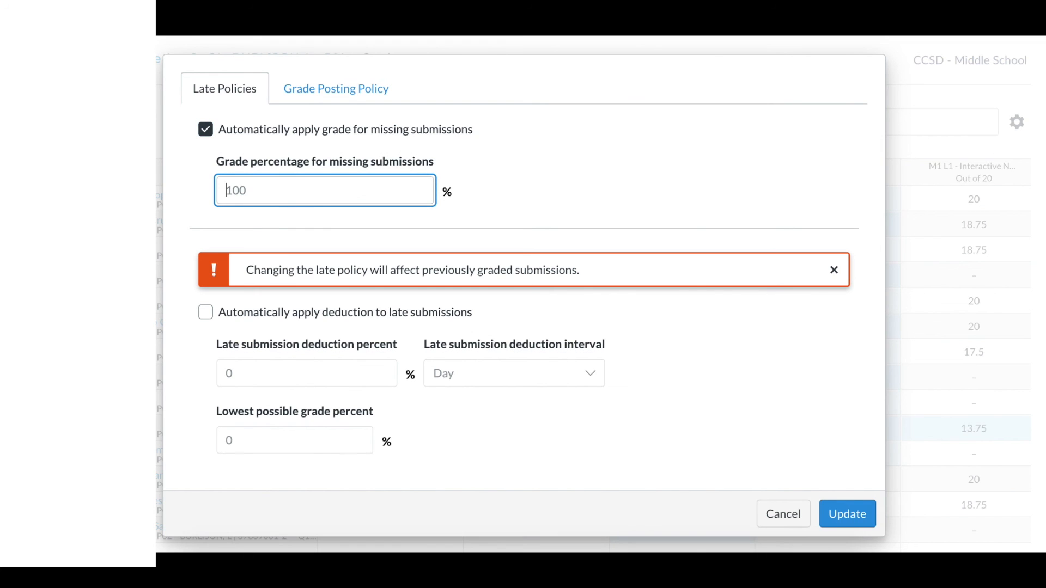
{"action": "type", "text": "50"}
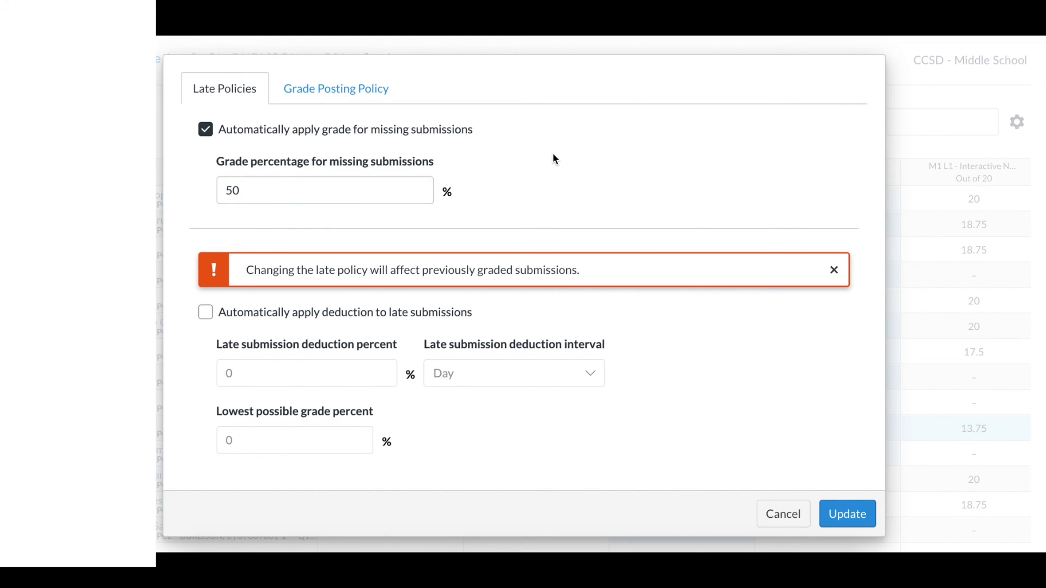
{"action": "mouse_move", "coordinate": [770, 394]}
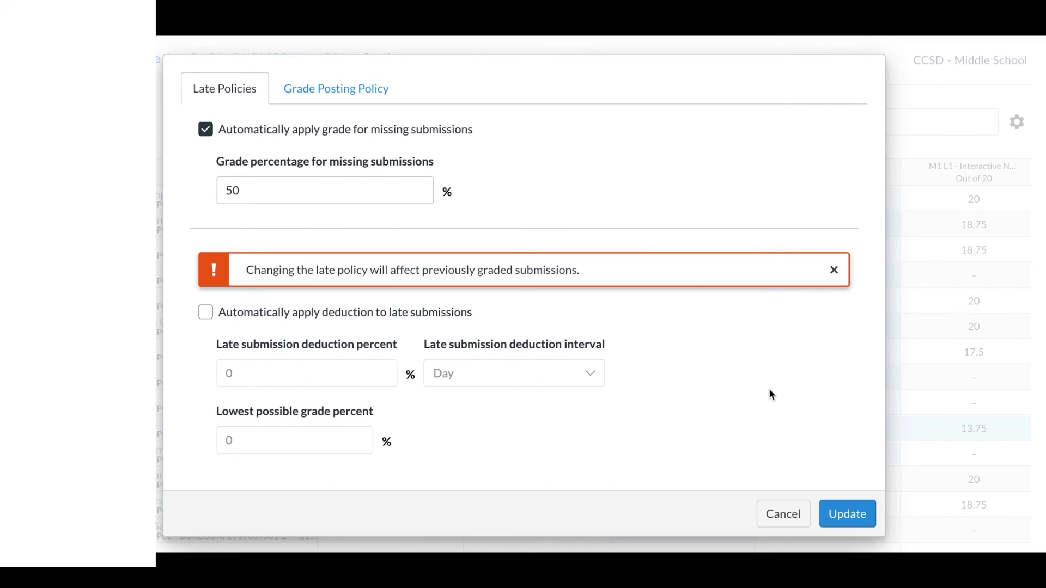
{"action": "mouse_move", "coordinate": [441, 224]}
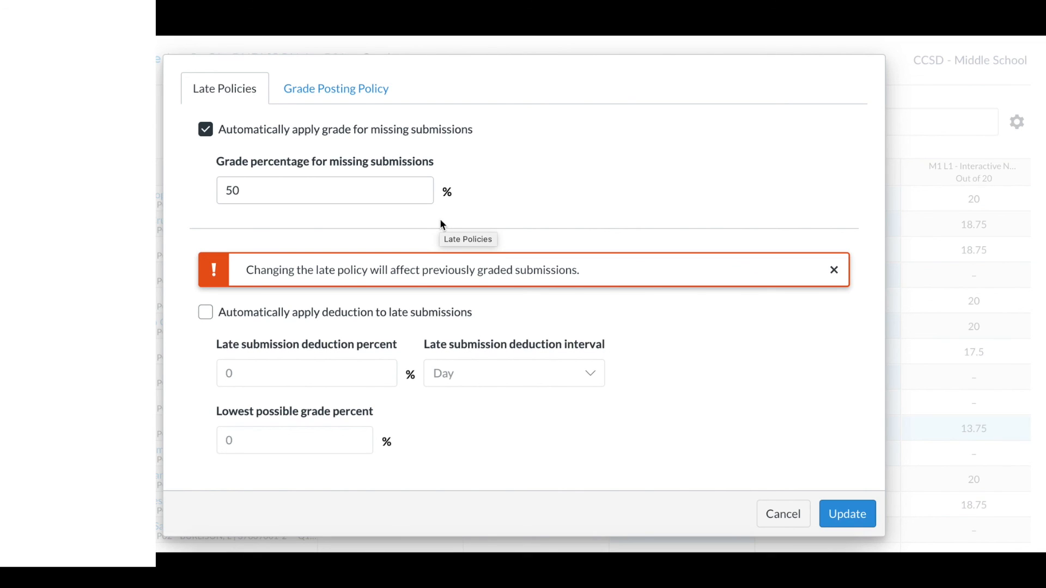
{"action": "mouse_move", "coordinate": [241, 142]}
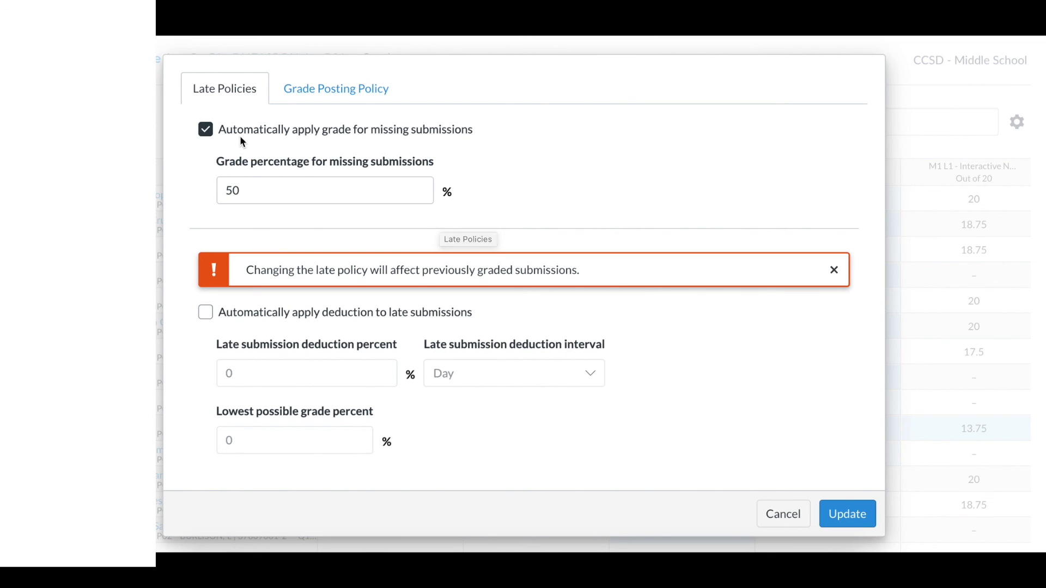
{"action": "left_click", "coordinate": [205, 128]}
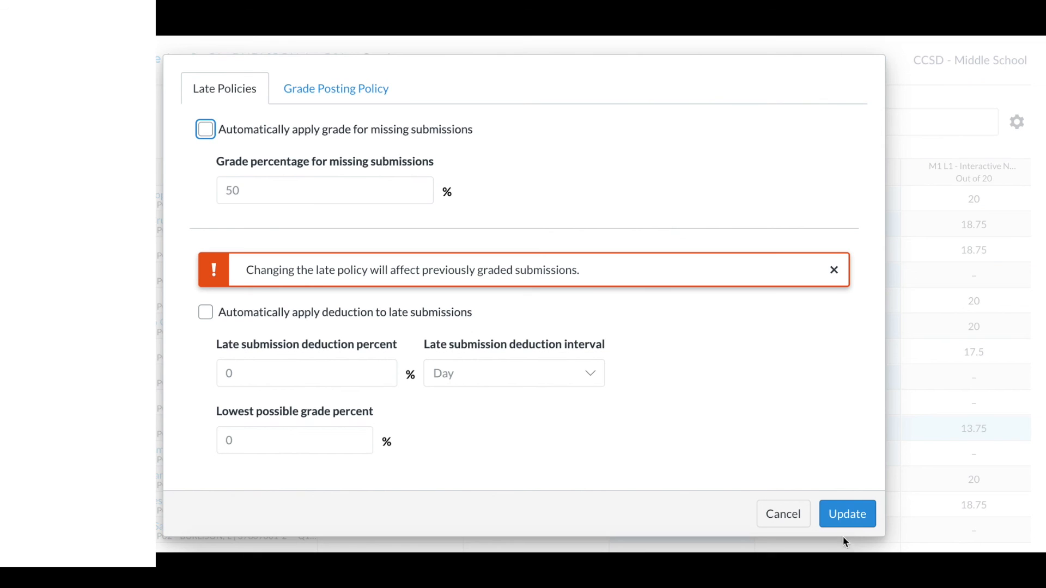
{"action": "left_click", "coordinate": [846, 513]}
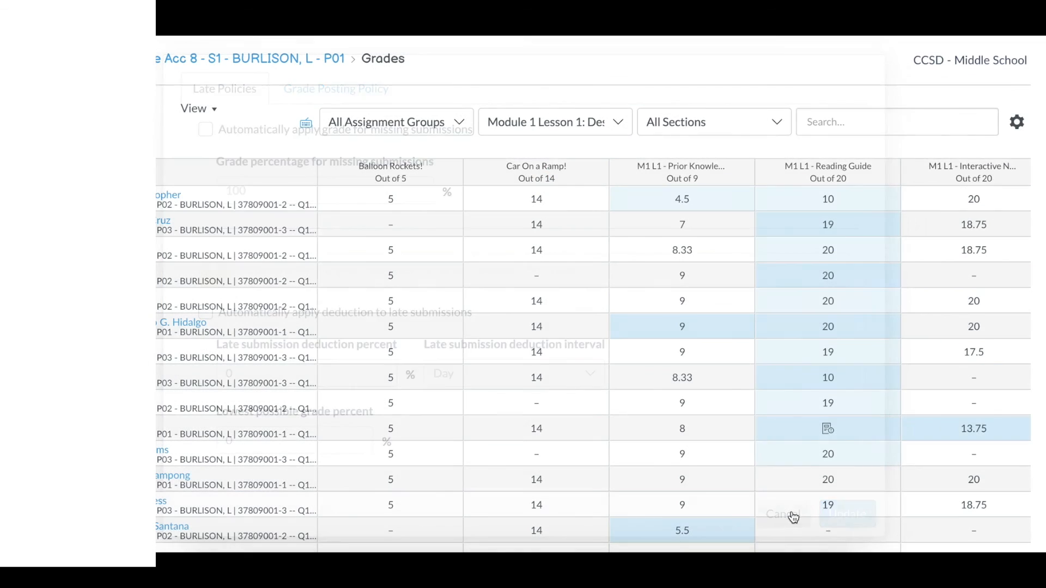
{"action": "left_click", "coordinate": [794, 514]}
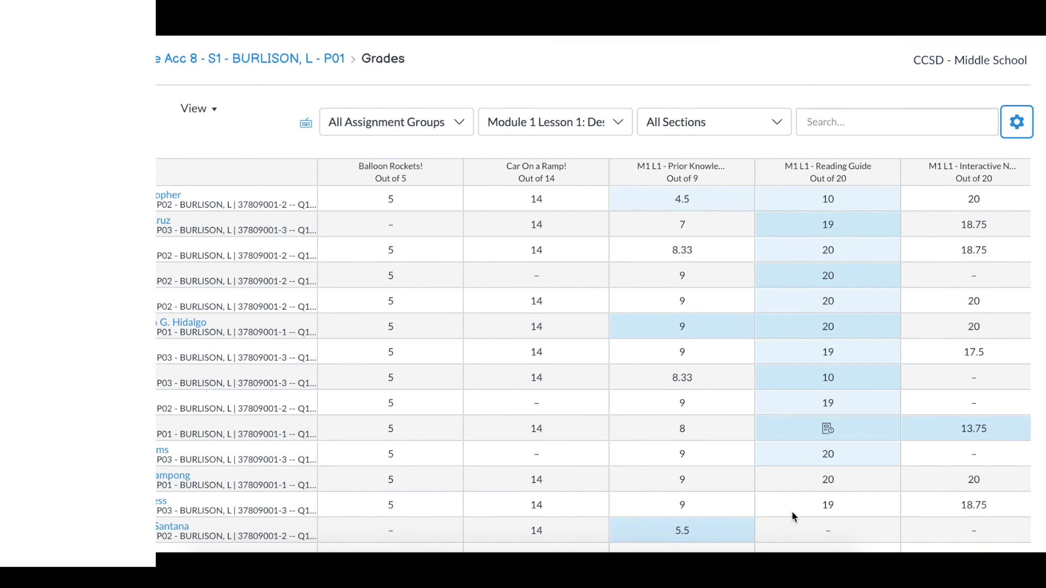
{"action": "mouse_move", "coordinate": [527, 284]}
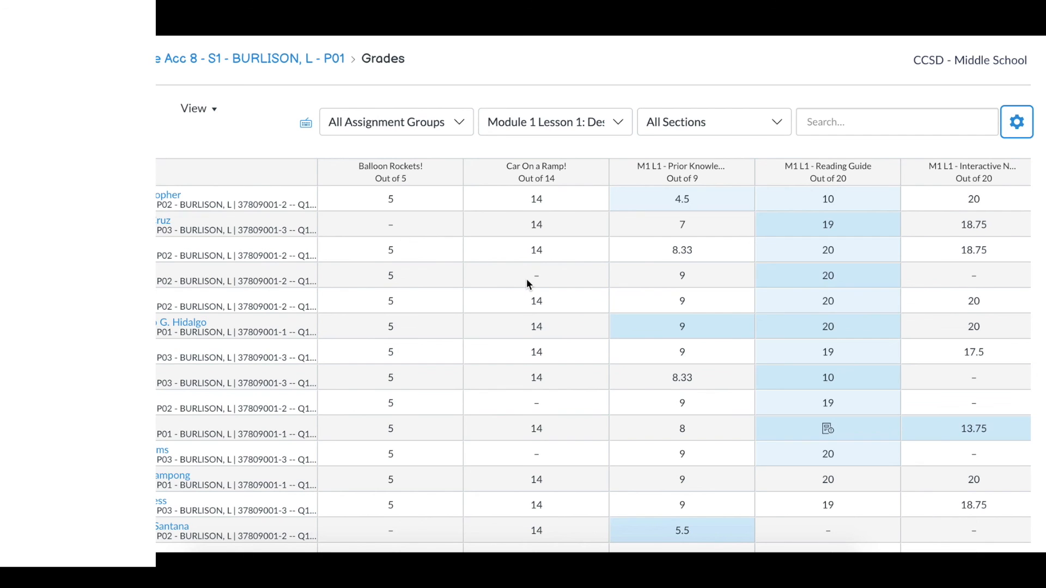
{"action": "mouse_move", "coordinate": [541, 452]}
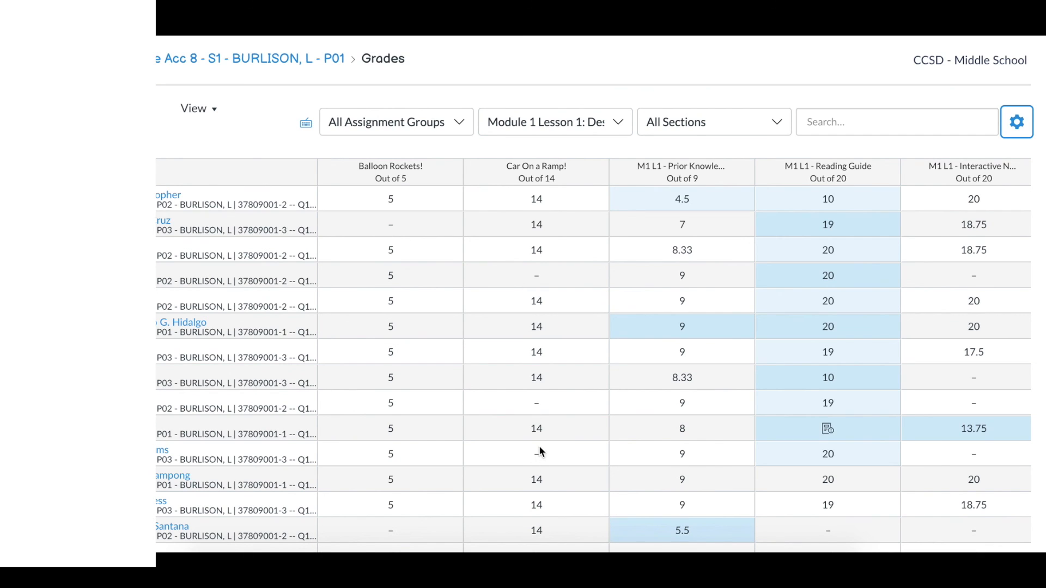
{"action": "mouse_move", "coordinate": [535, 269]}
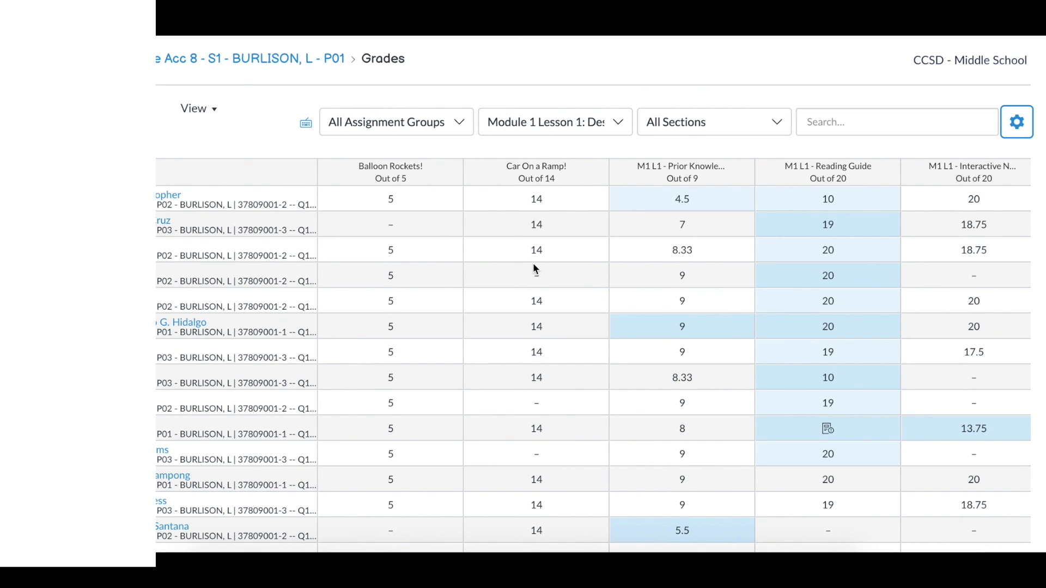
{"action": "mouse_move", "coordinate": [540, 279]}
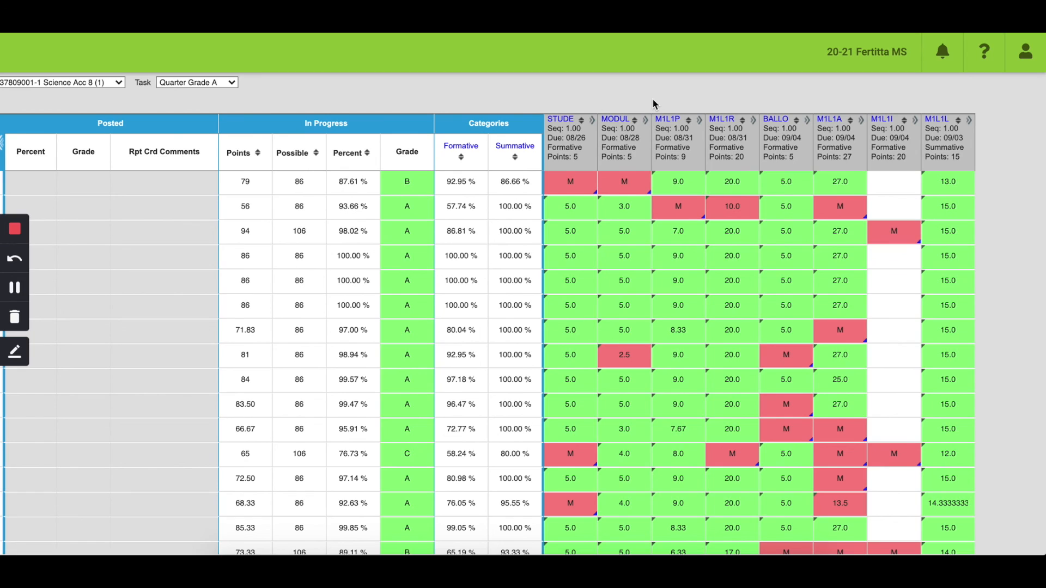
{"action": "mouse_move", "coordinate": [647, 107]}
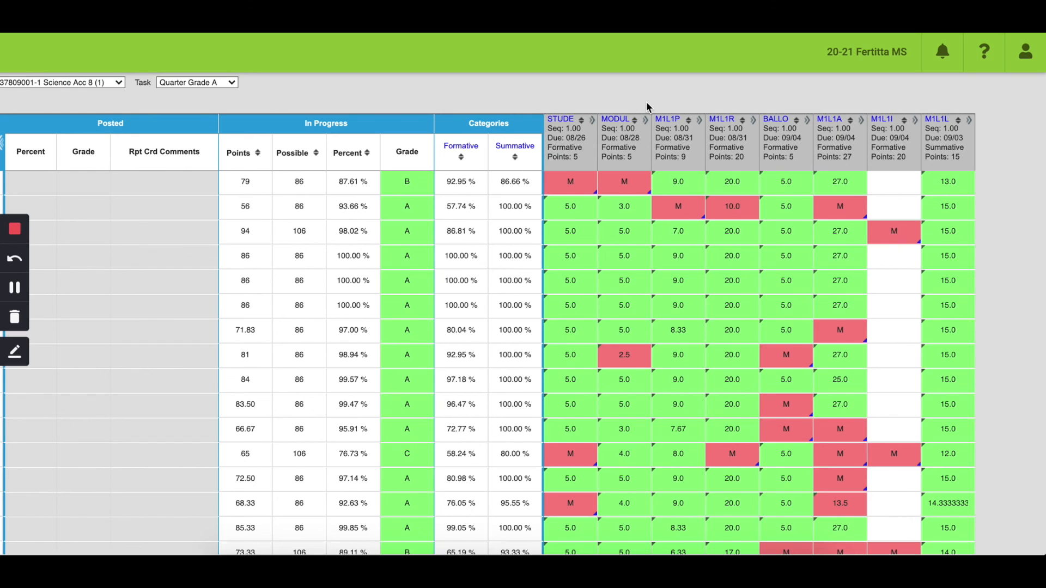
{"action": "mouse_move", "coordinate": [522, 66]}
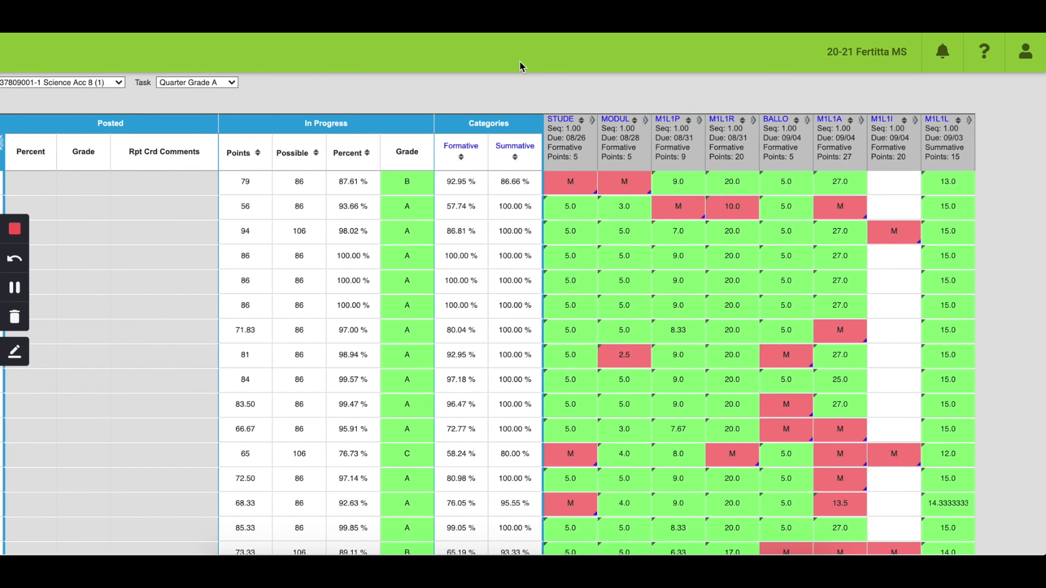